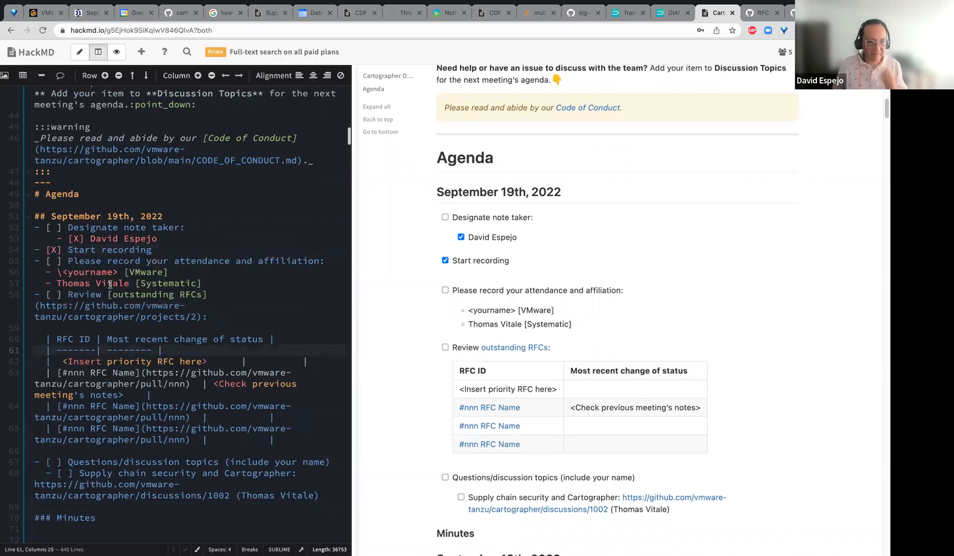
pyautogui.doubleClick(88, 272)
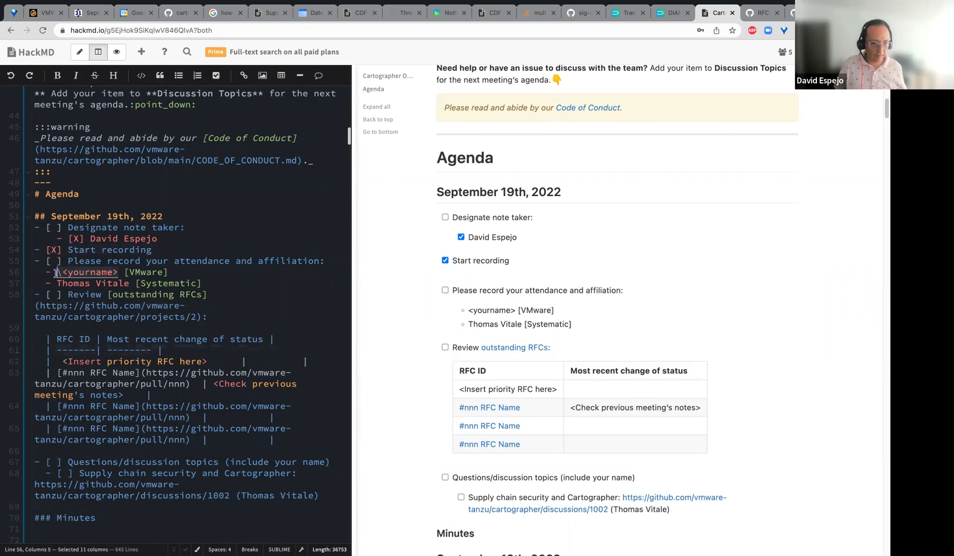
pyautogui.write('David Espejo')
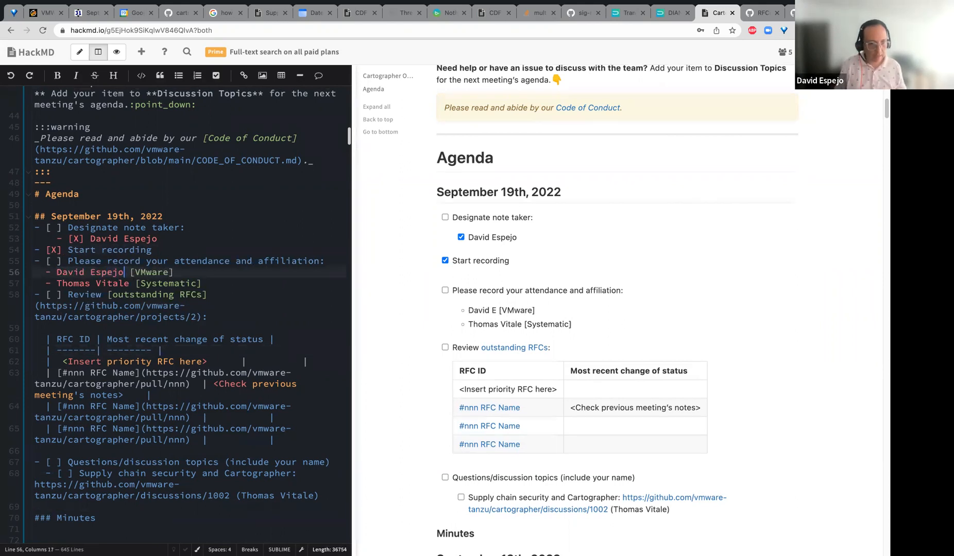
pyautogui.write(',')
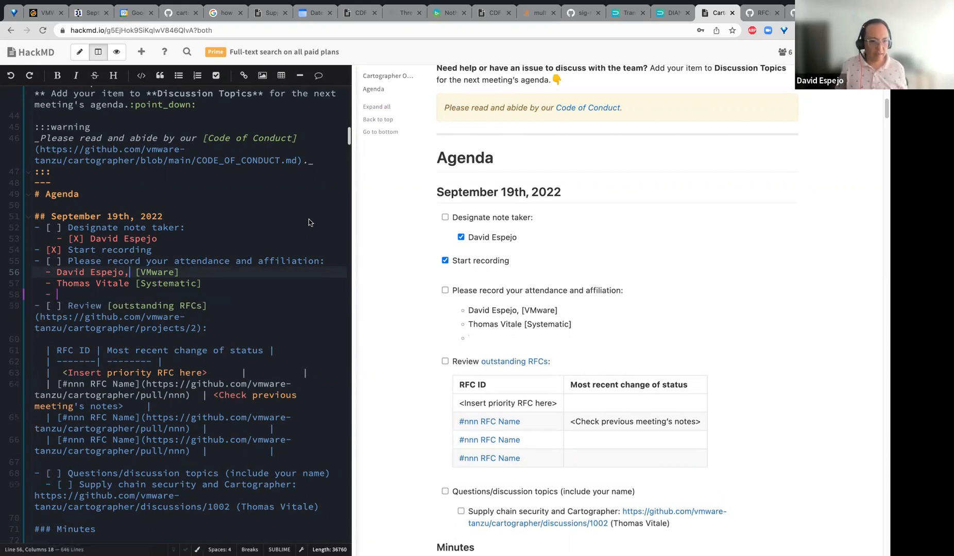
pyautogui.write('Scott R')
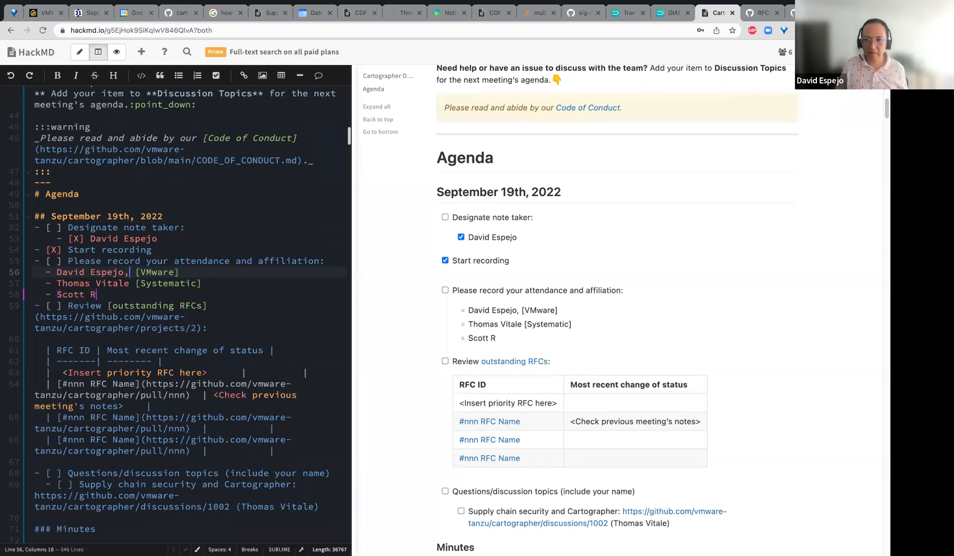
pyautogui.write('osenberg')
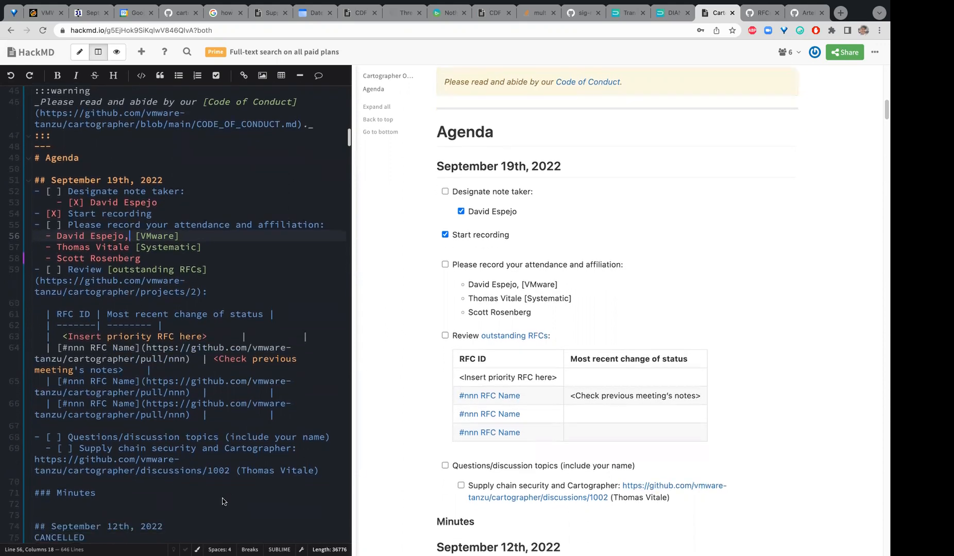
pyautogui.moveTo(87, 497)
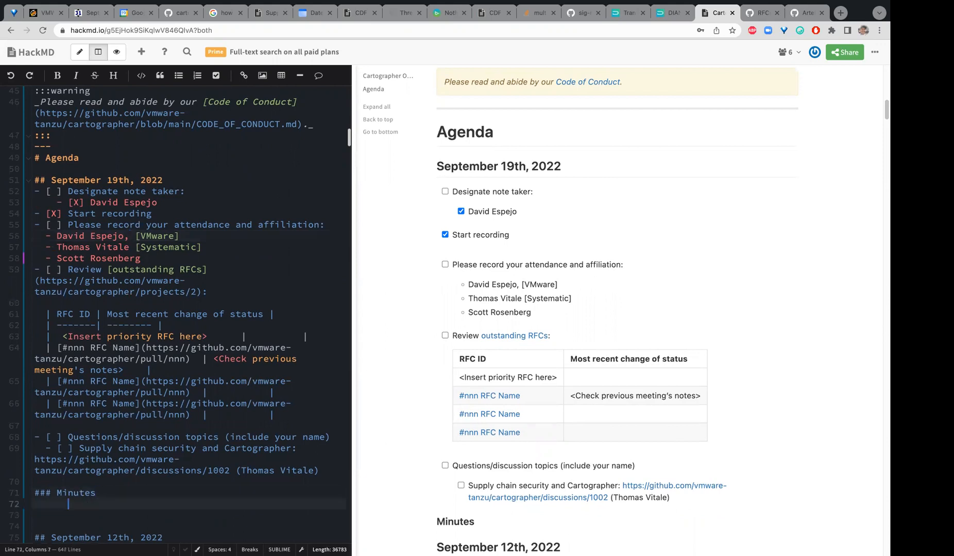
pyautogui.write('*')
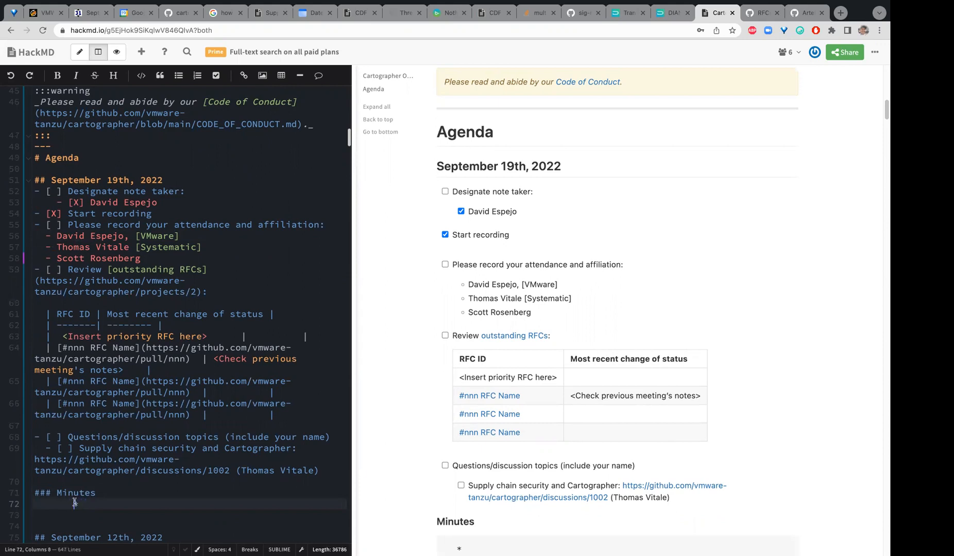
pyautogui.write('*')
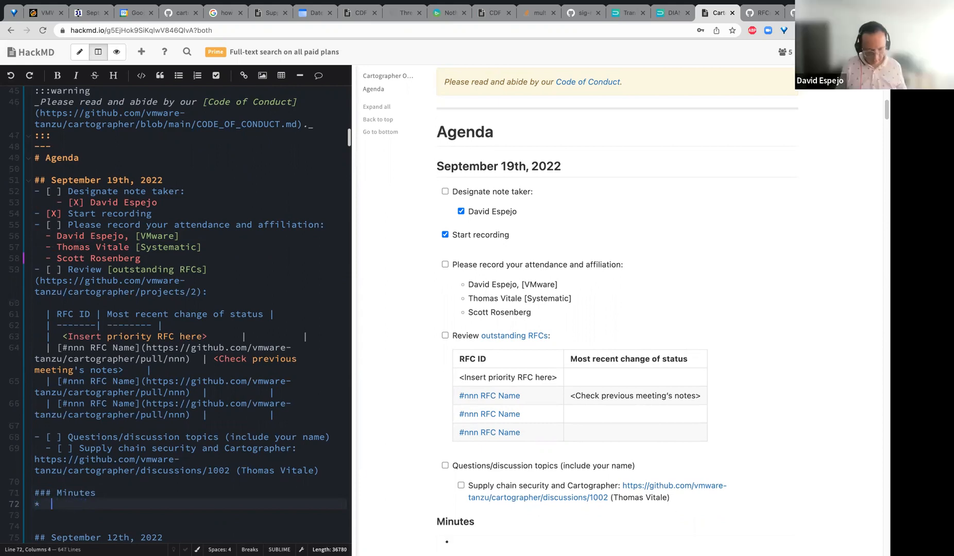
pyautogui.write('Scott Rosen')
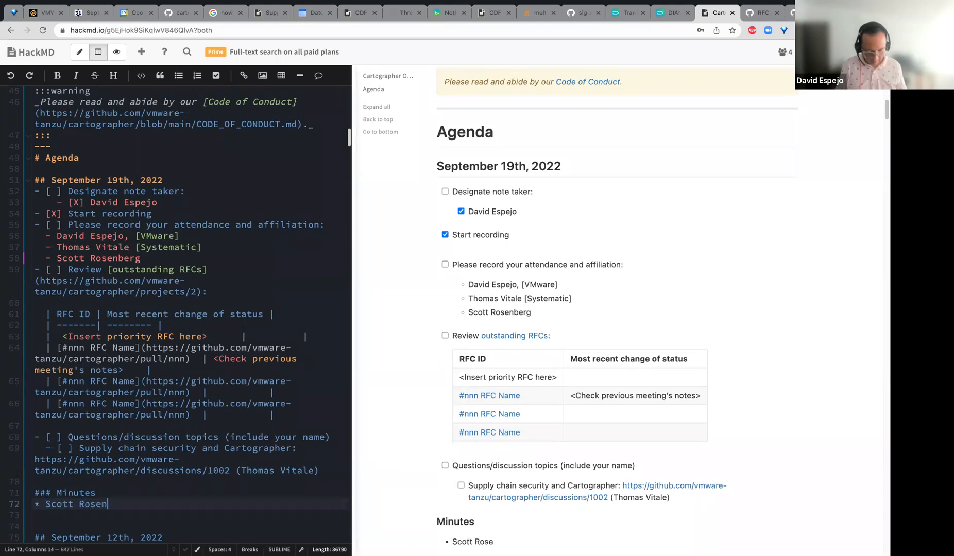
pyautogui.write('berg,')
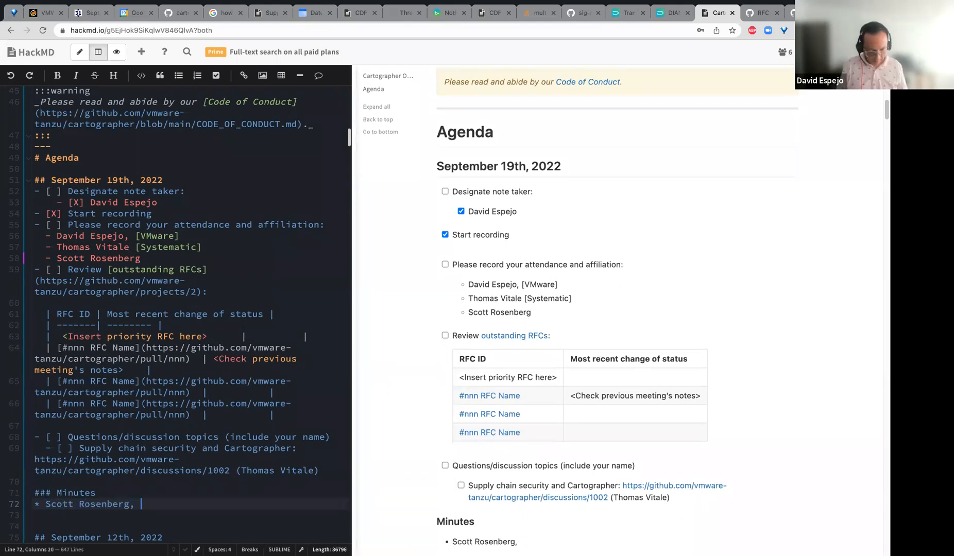
pyautogui.write('standing room')
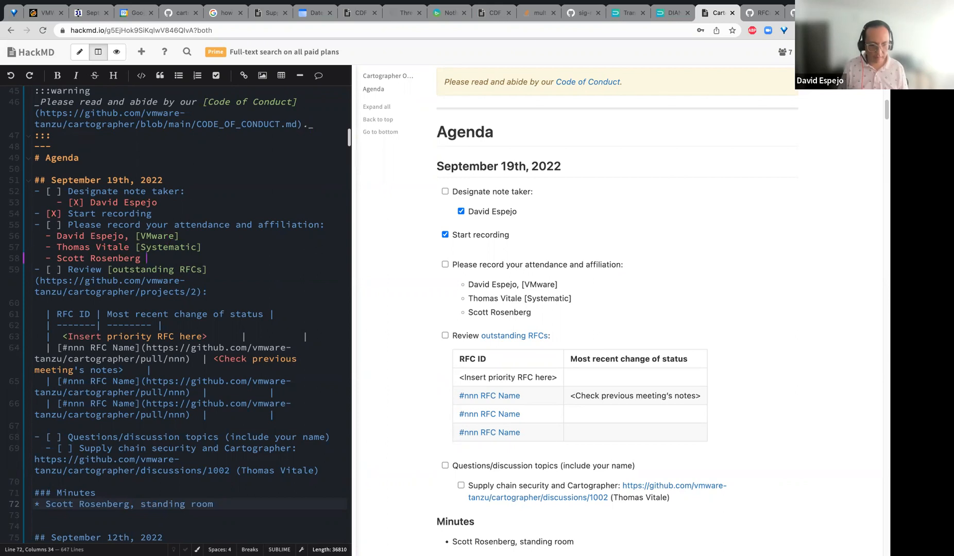
pyautogui.write('[')
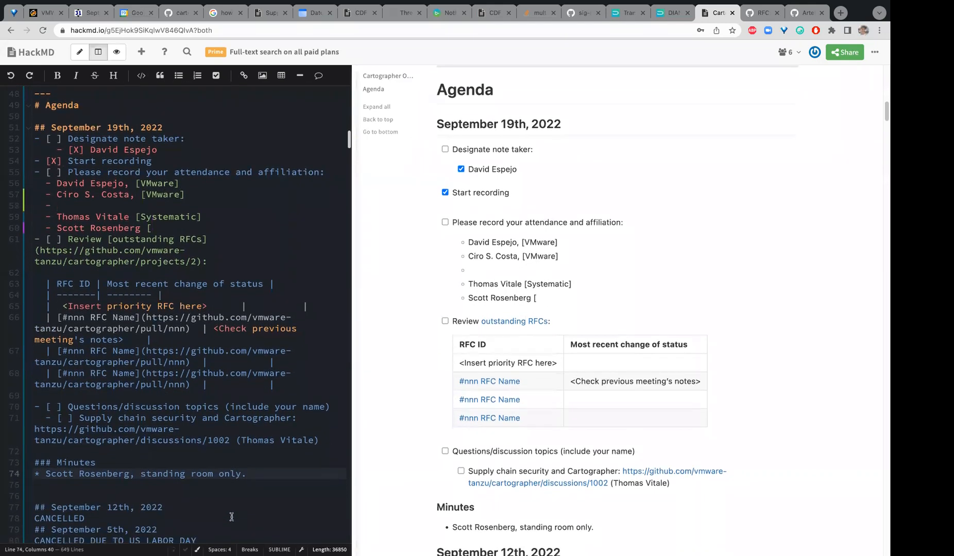
# Add Emily [VMware] and note attendees thought OOTB was Carto, with extensibility impressing them.
pyautogui.click(249, 474)
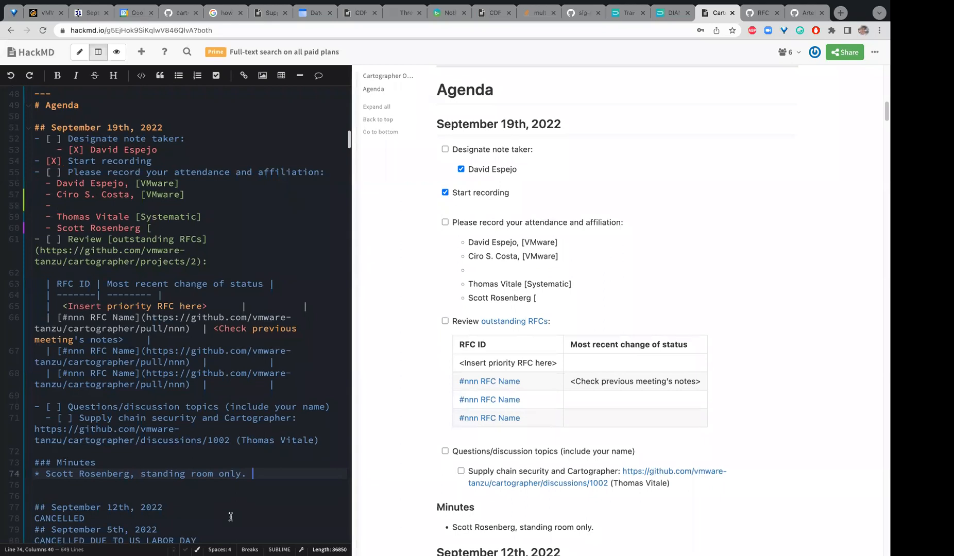
pyautogui.write('Emily Johnson,')
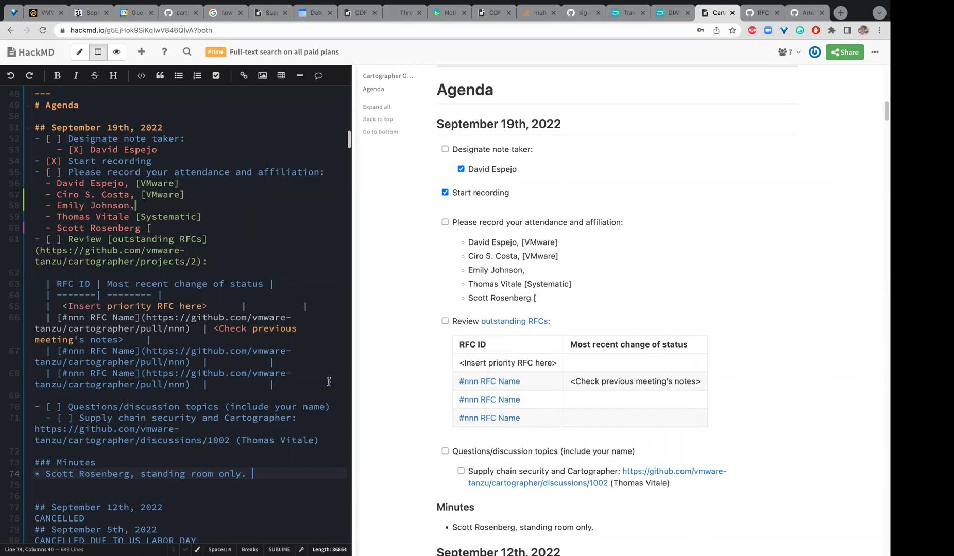
pyautogui.write('[VMware]')
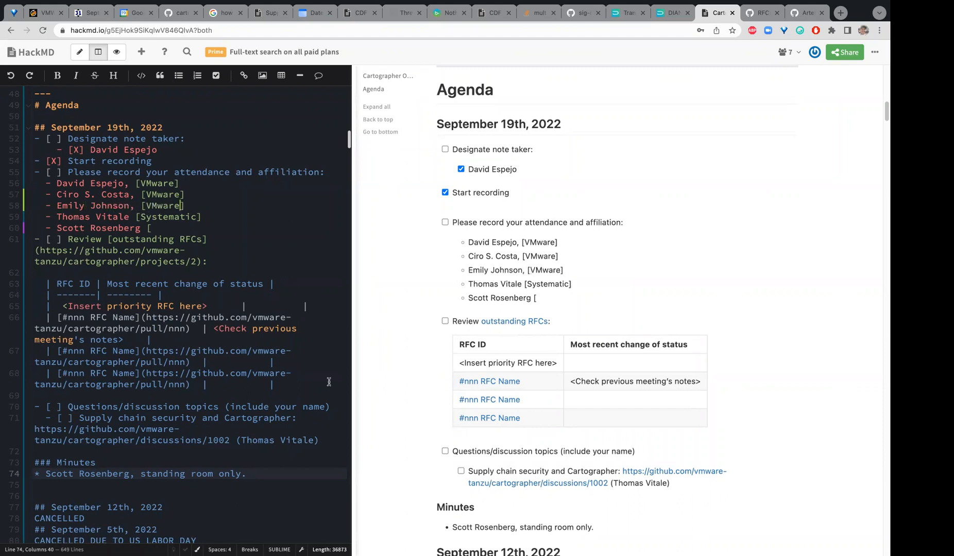
pyautogui.write('Attendee')
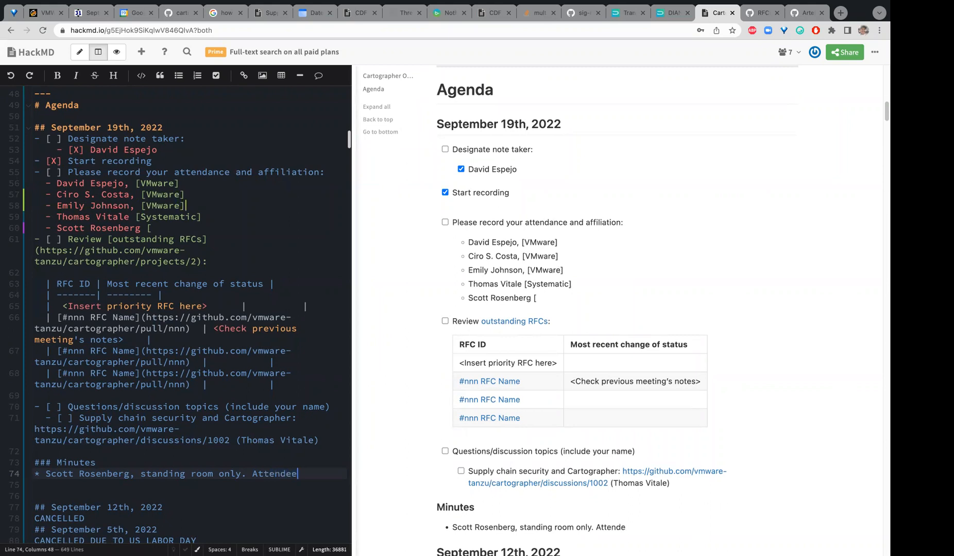
pyautogui.write('s thought')
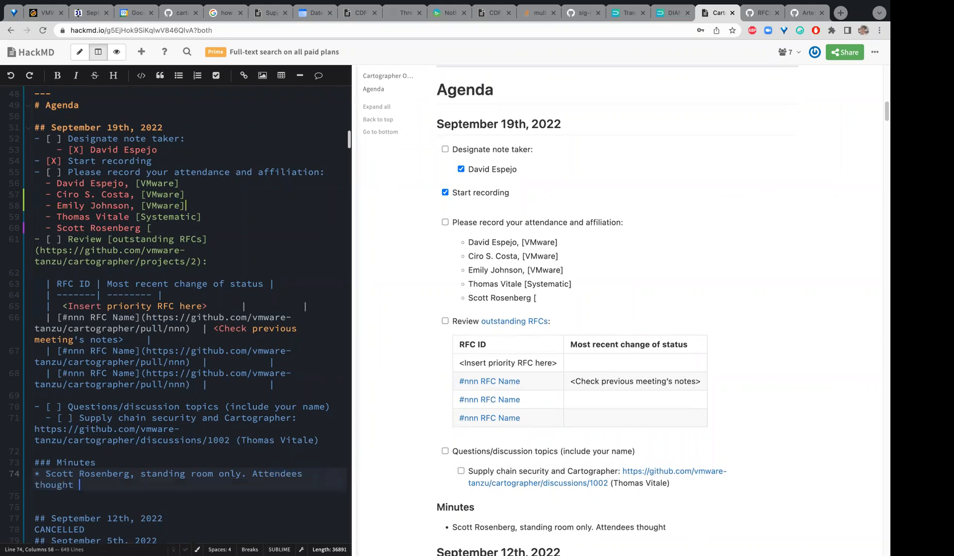
pyautogui.write('OOTB was')
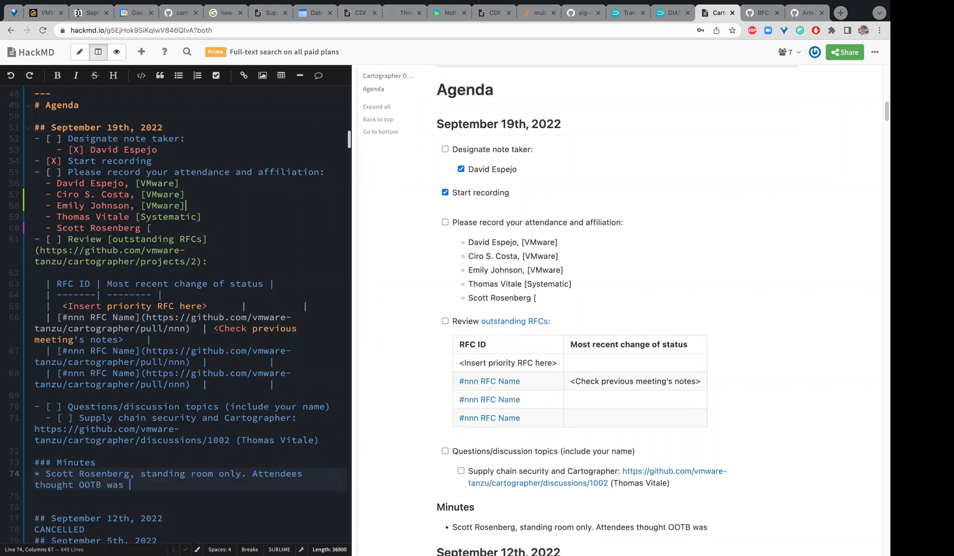
pyautogui.write('Carto, exte')
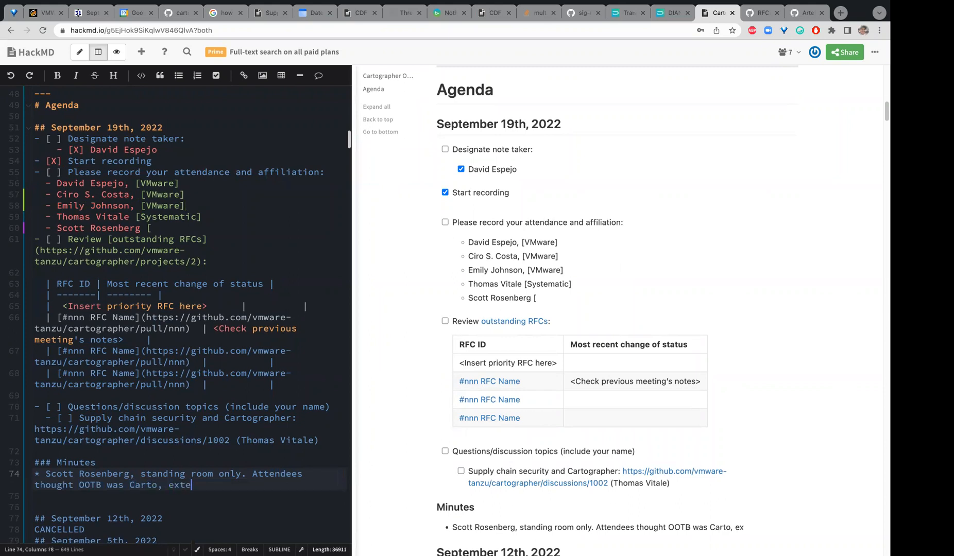
pyautogui.write('nsibility was impressive for the audienc')
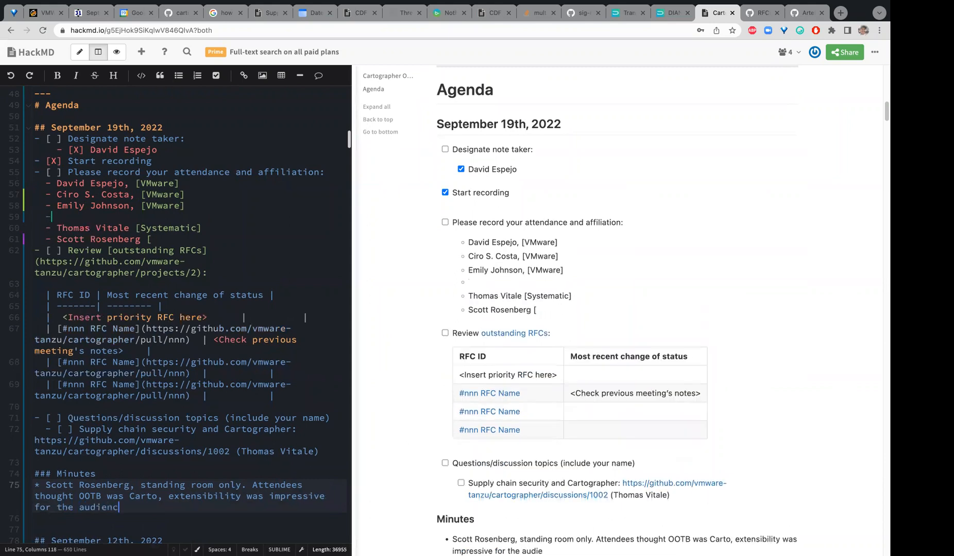
pyautogui.write('Sam C')
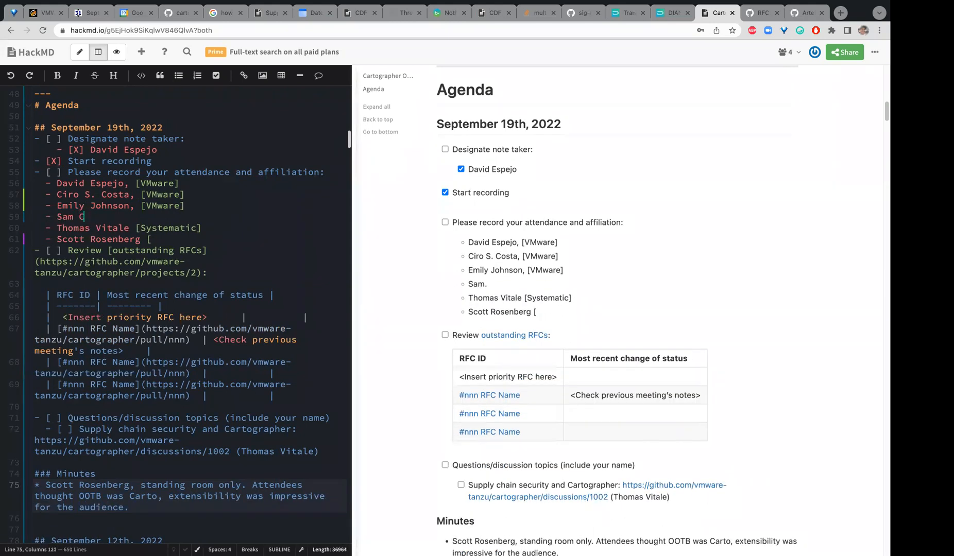
pyautogui.write('oward []')
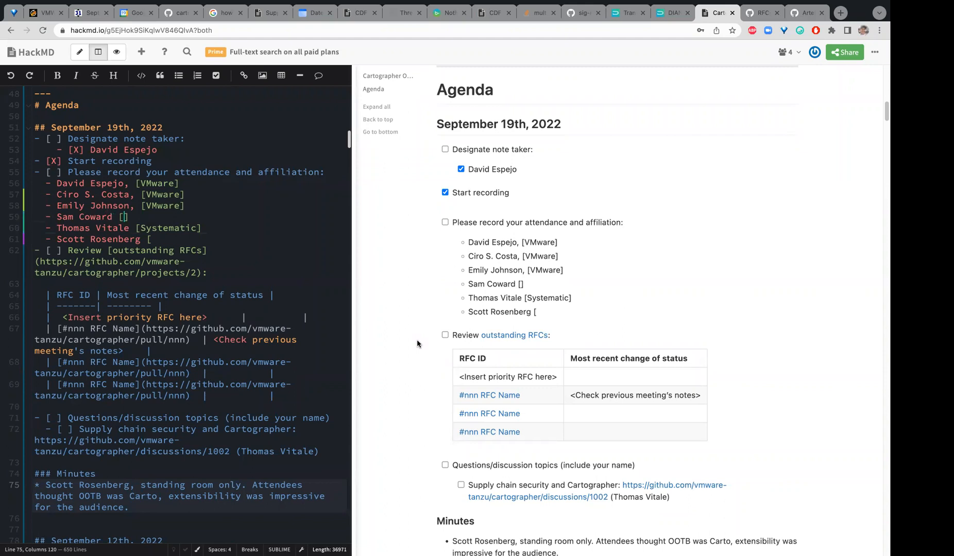
pyautogui.write('VMware')
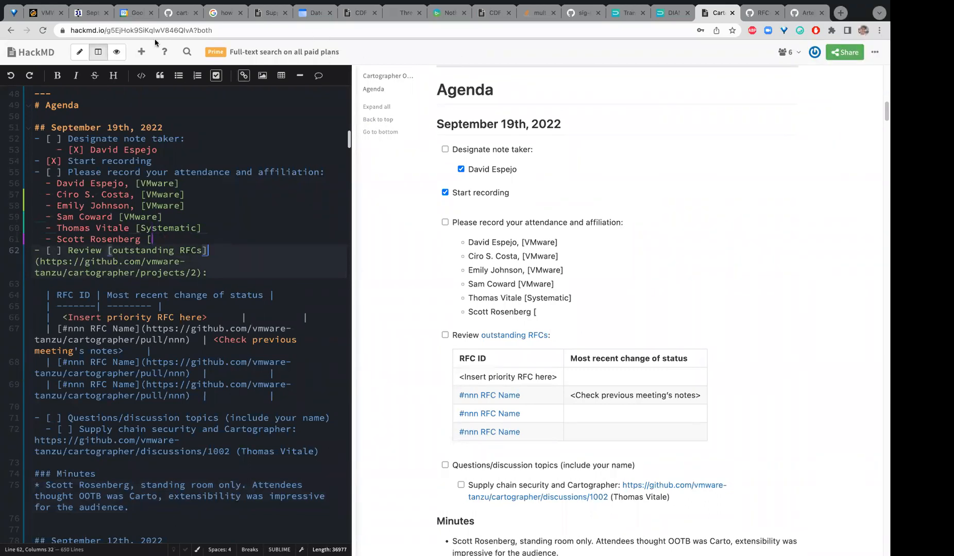
pyautogui.write('Tera')
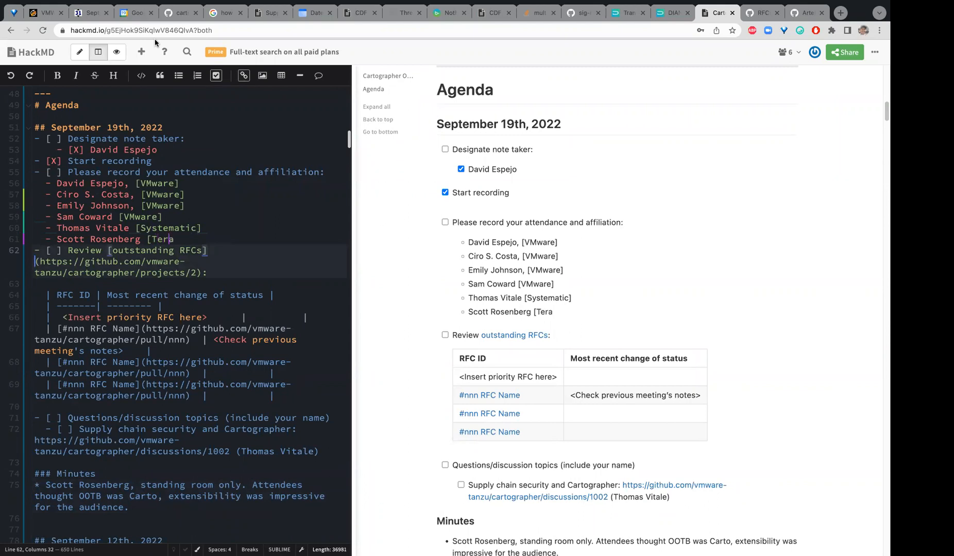
pyautogui.write('Sl')
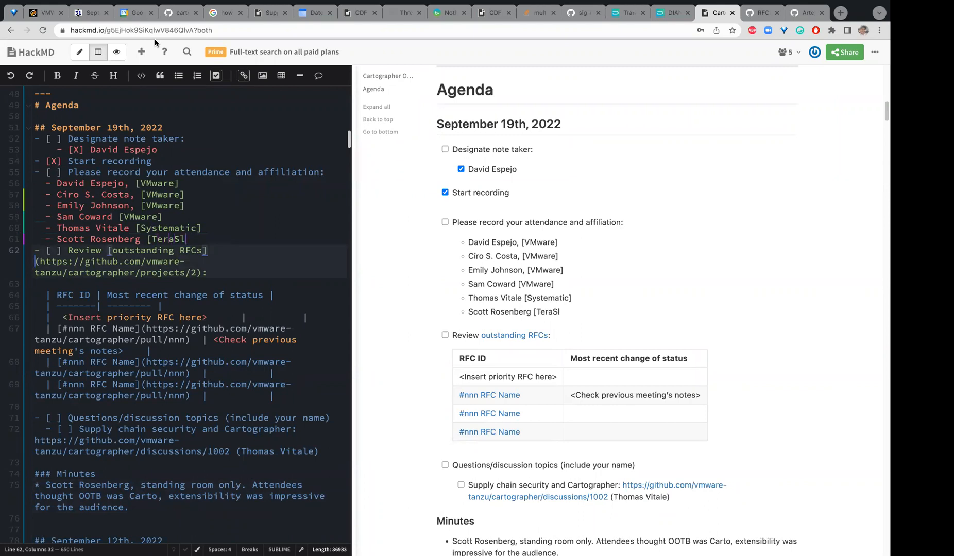
pyautogui.write('ky]')
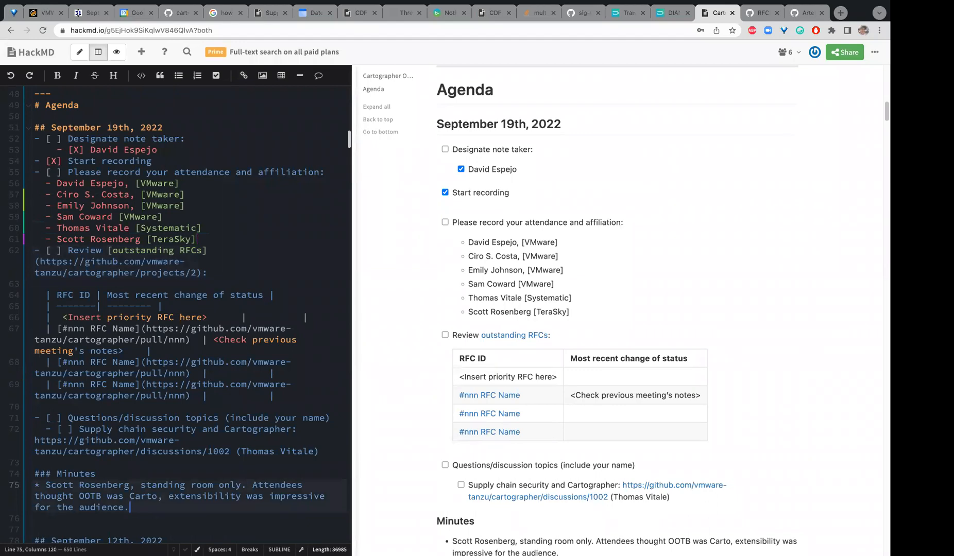
# Add 'Used options and ytt, but most of the extensibility was done with options' to the minute.
pyautogui.write('Used option')
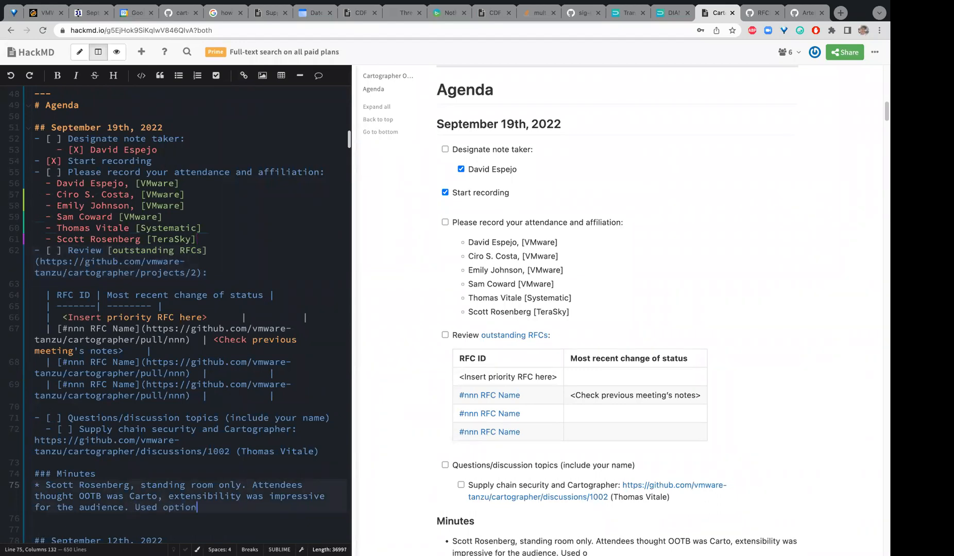
pyautogui.write('s and ytt, but')
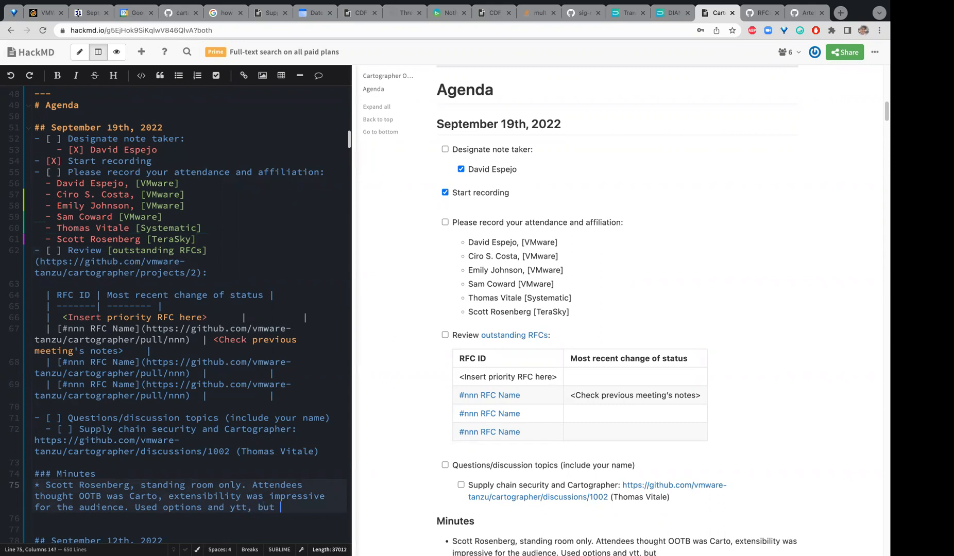
pyautogui.write('most of the extensibility w')
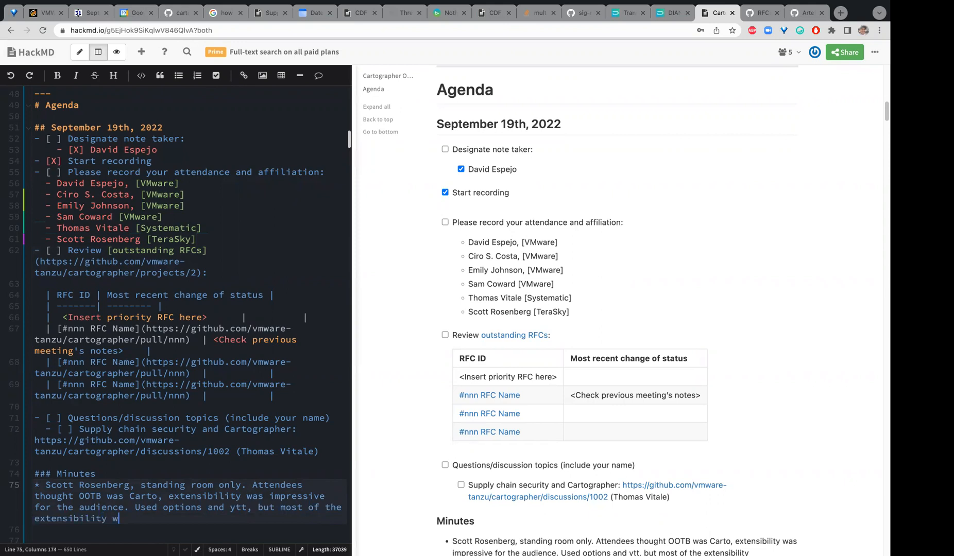
pyautogui.write('as done with')
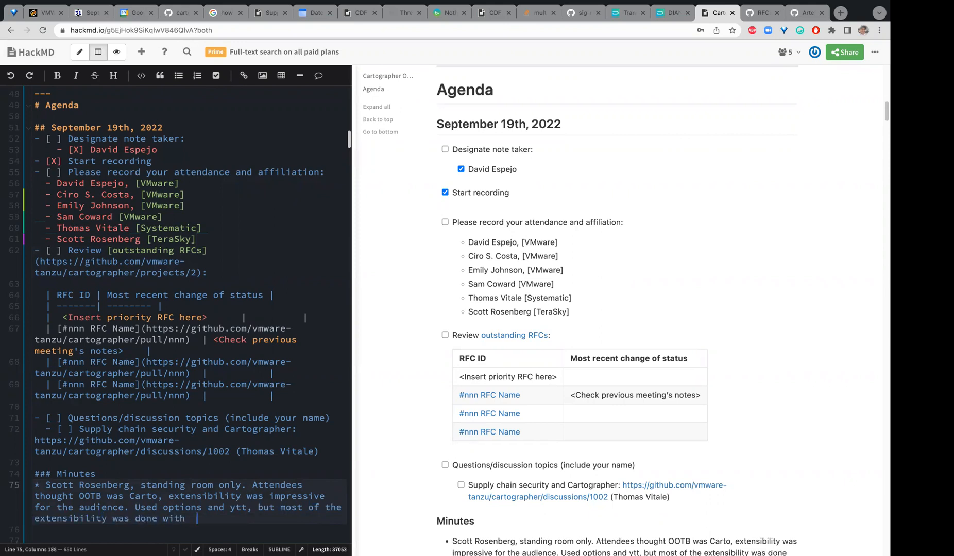
pyautogui.press('Backspace')
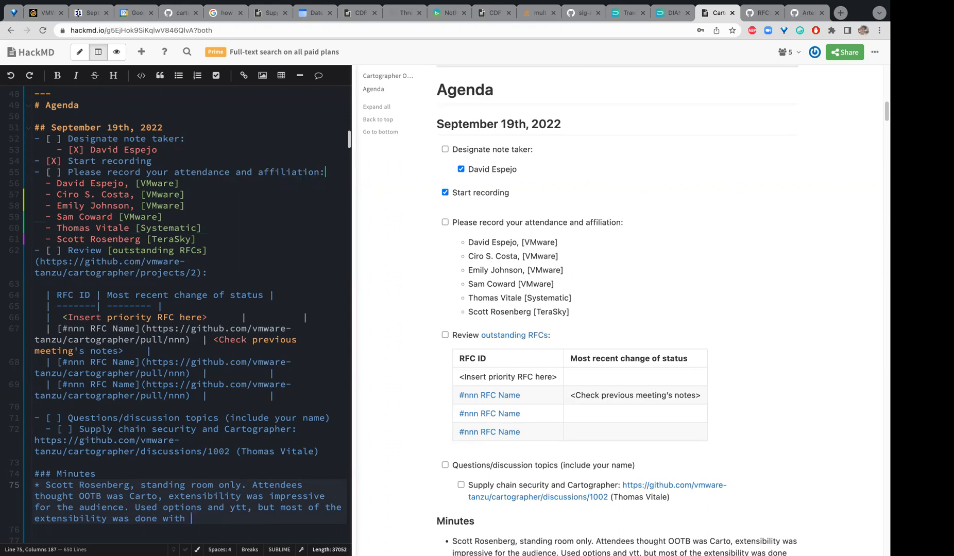
pyautogui.write('optio')
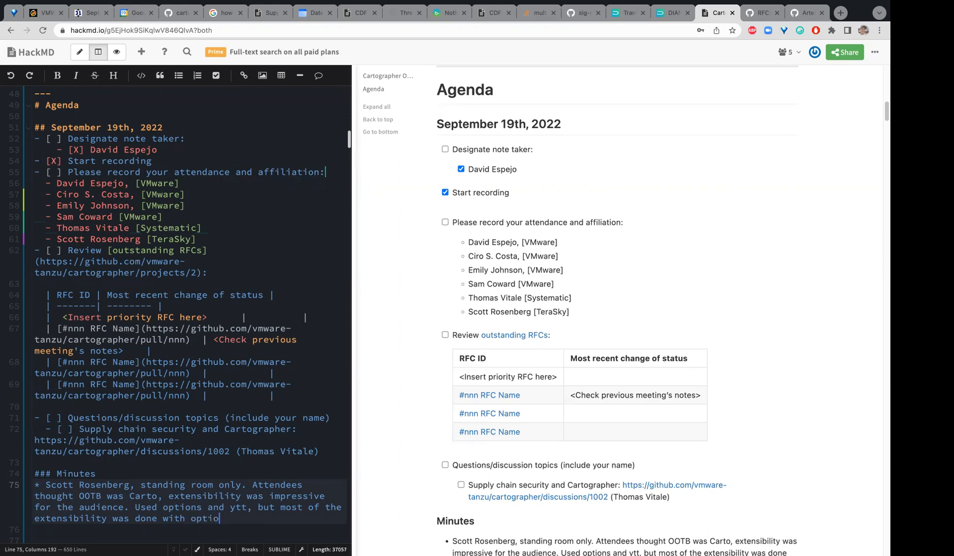
pyautogui.write('ns')
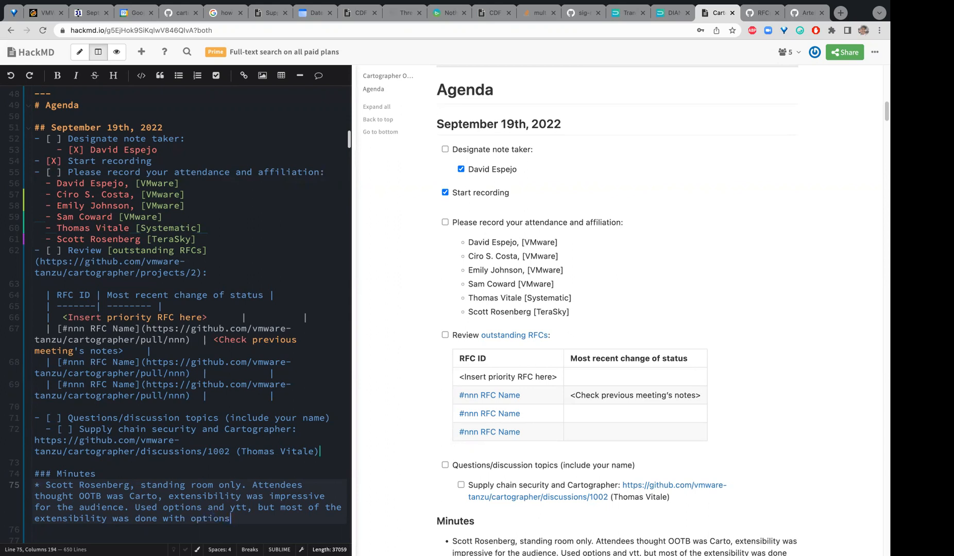
pyautogui.press('enter')
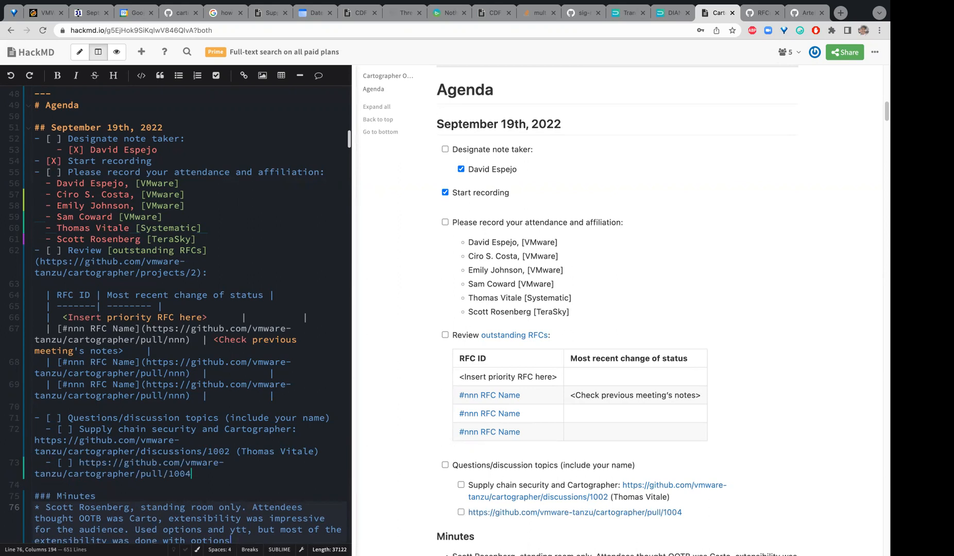
pyautogui.write('Removing template recursion:')
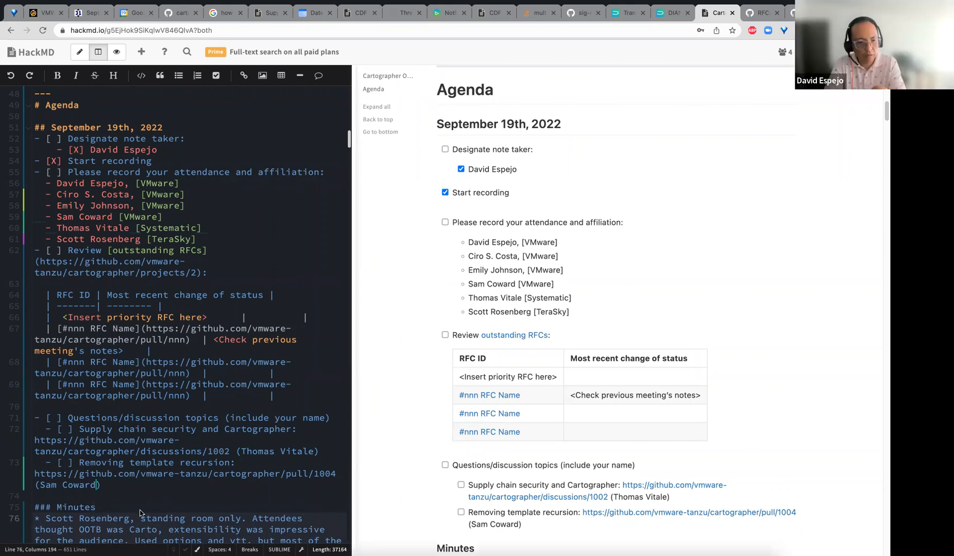
pyautogui.scroll(-3)
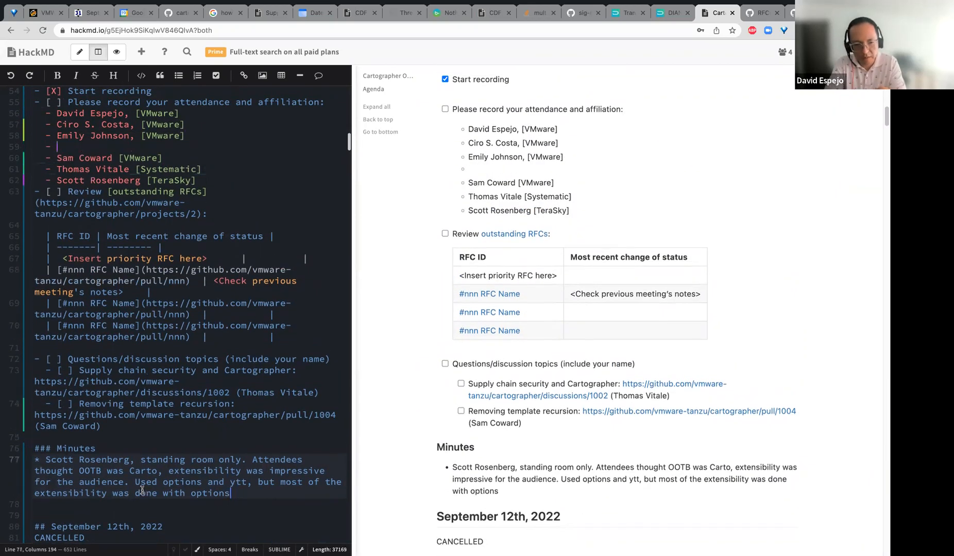
pyautogui.write('Waciuma Wanjohi')
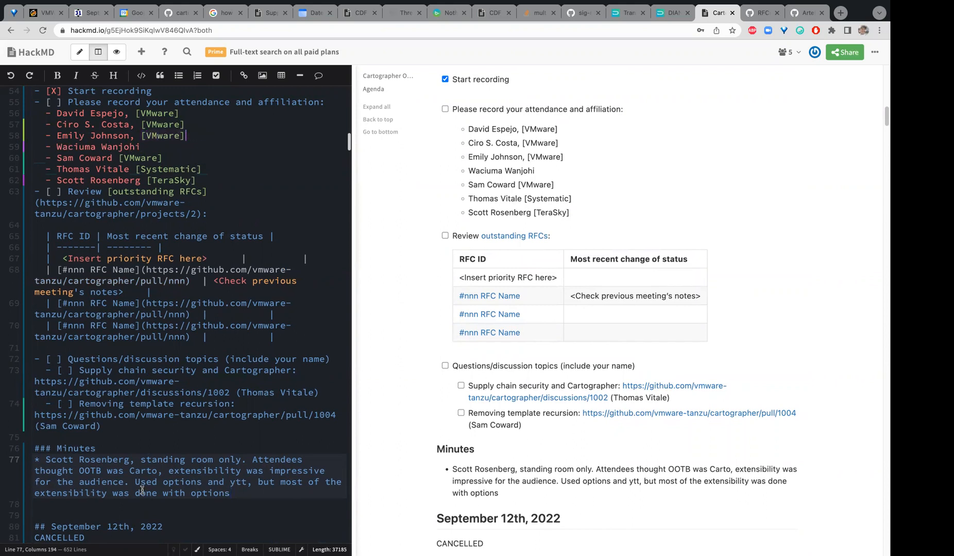
pyautogui.write('[VMware]')
pyautogui.write(' at Explore')
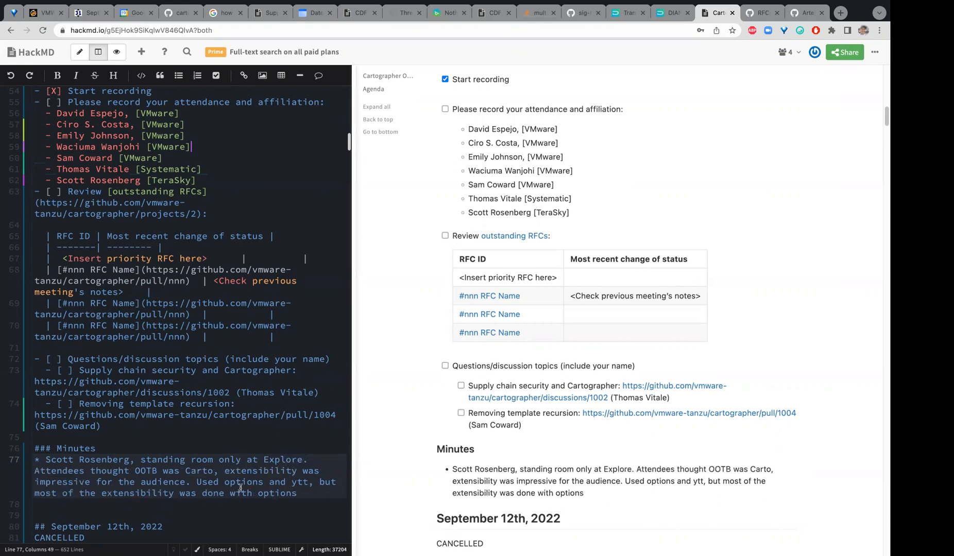
# Continue the minute with 'If you know how Crossplane compositions work, there are many possibilities'.
pyautogui.write('. If you know how Cro')
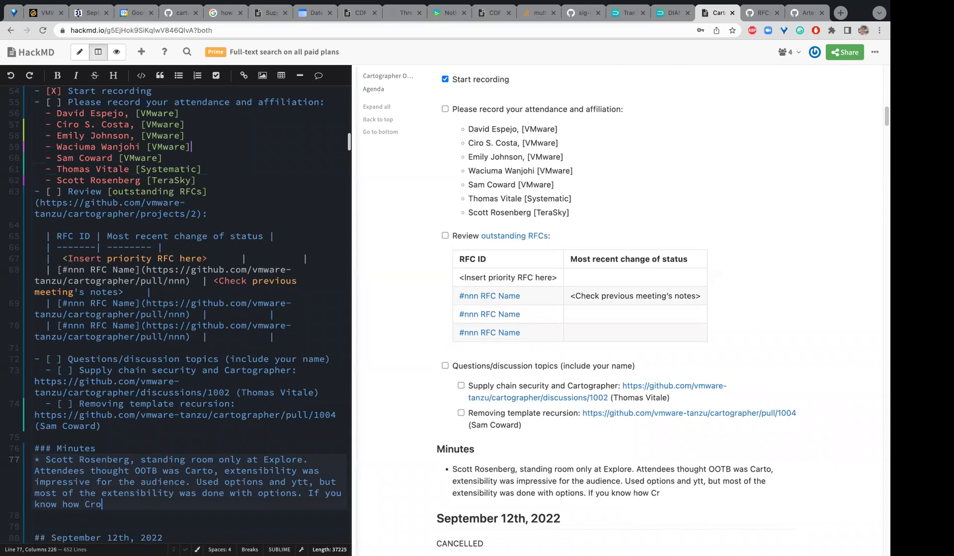
pyautogui.write('ssplane compositions wor')
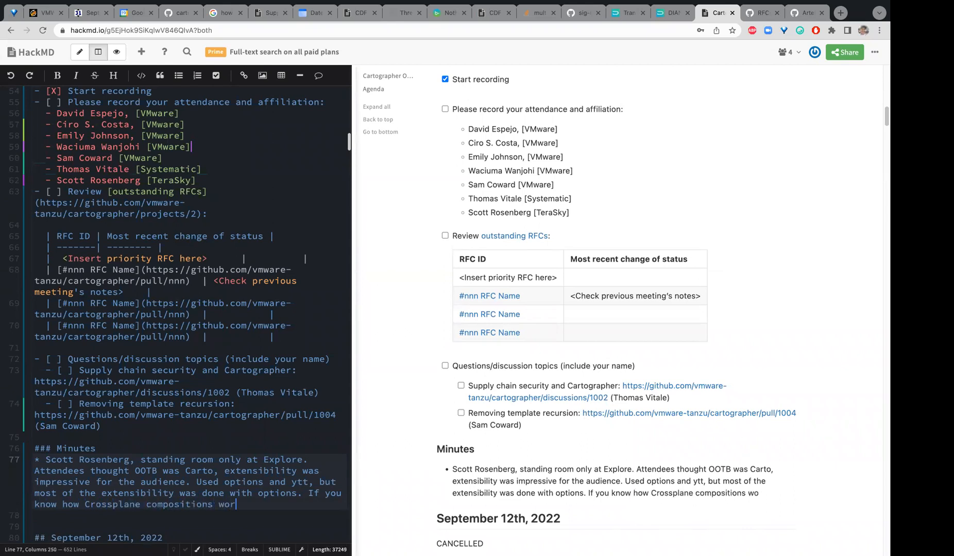
pyautogui.write('k')
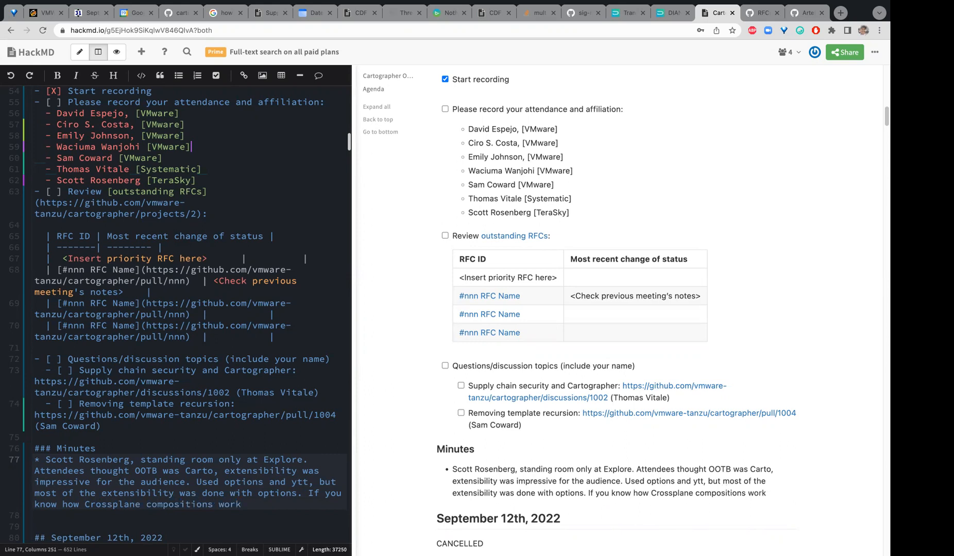
pyautogui.write(', there are')
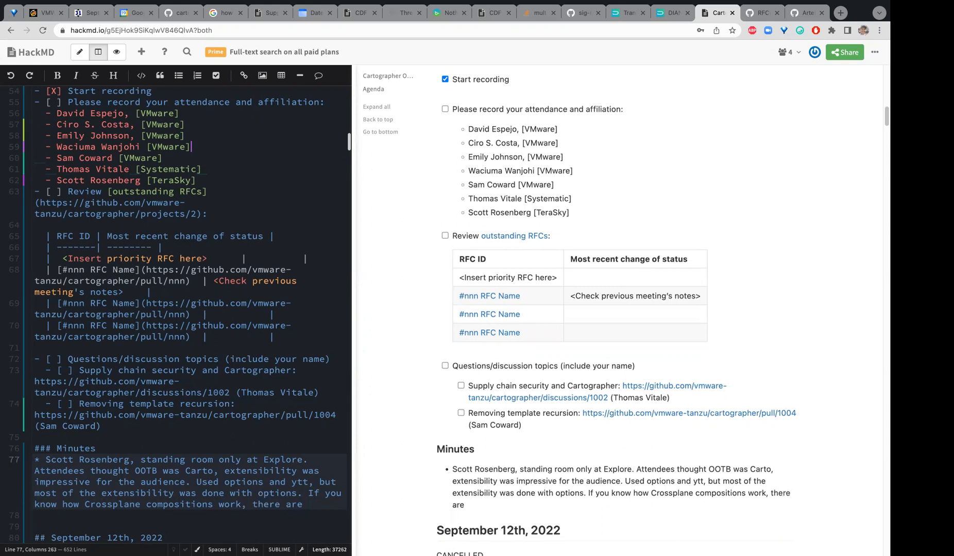
pyautogui.write('many possib')
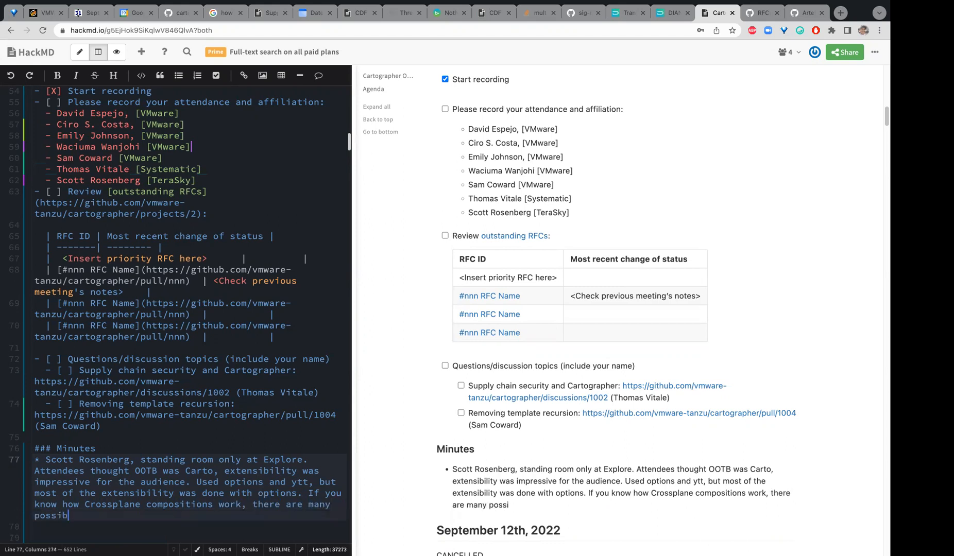
pyautogui.write('ilites')
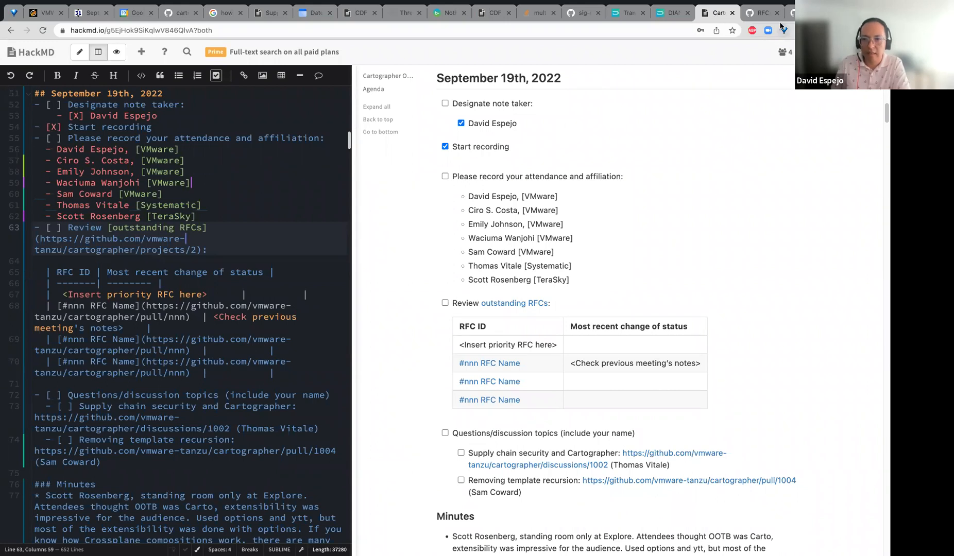
# Bring up the outstanding RFCs project board and scroll through its In Review column.
pyautogui.click(756, 12)
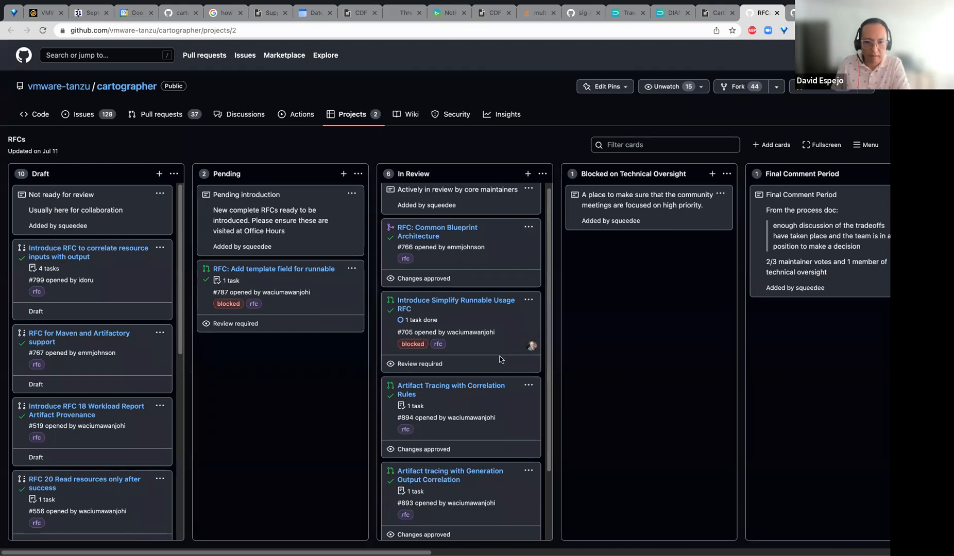
pyautogui.scroll(-3)
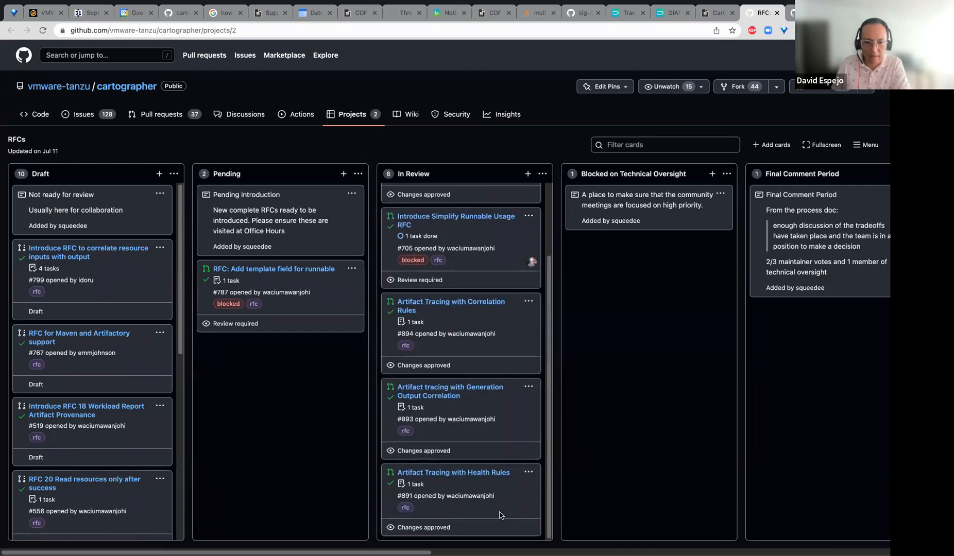
pyautogui.moveTo(513, 279)
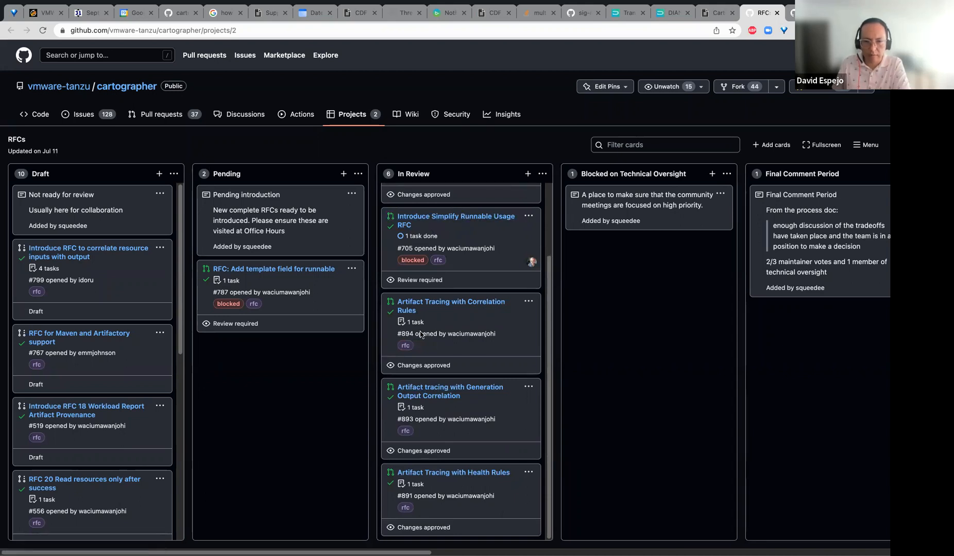
pyautogui.moveTo(594, 346)
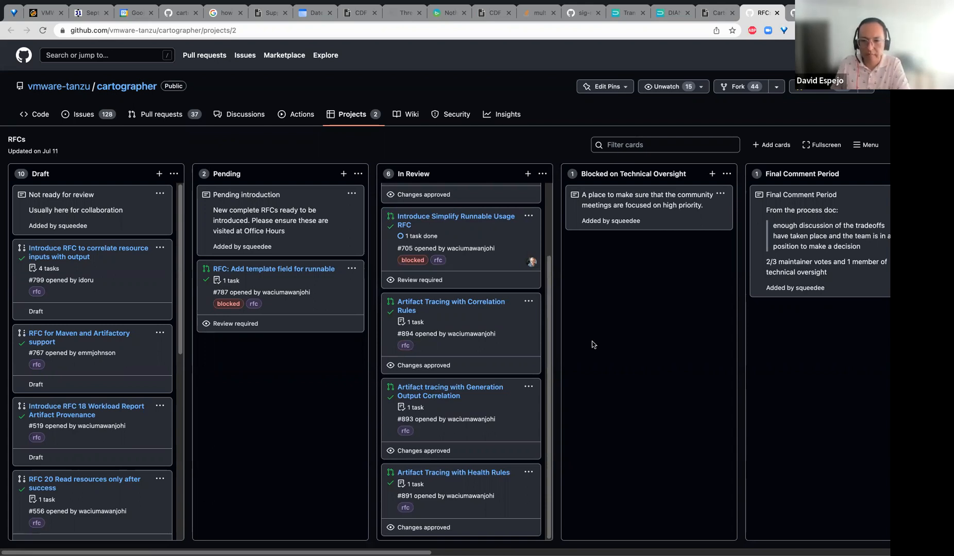
pyautogui.moveTo(883, 306)
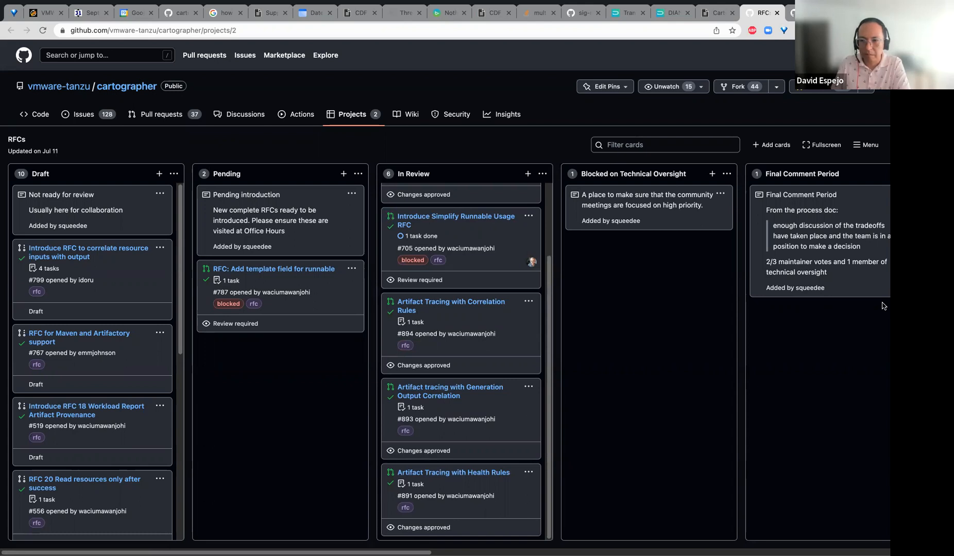
pyautogui.moveTo(826, 382)
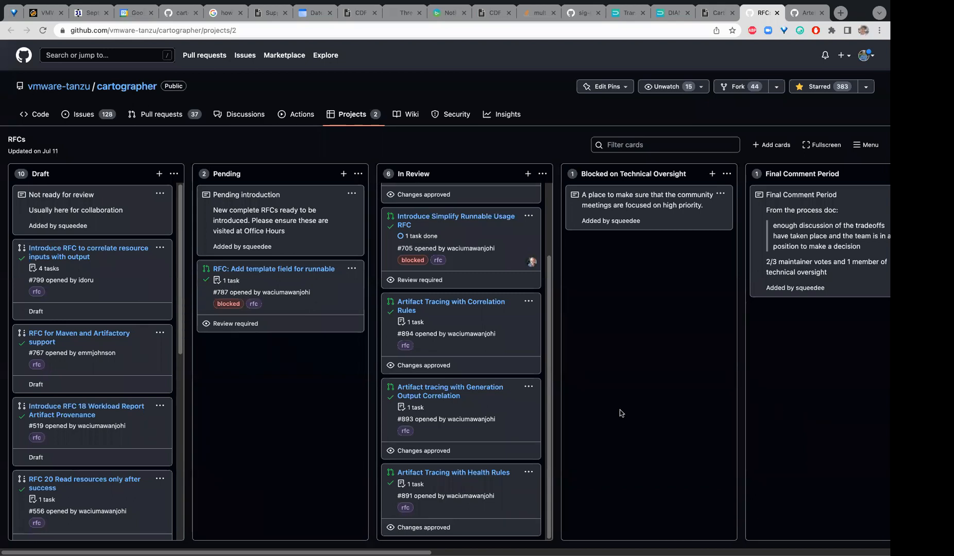
pyautogui.moveTo(720, 24)
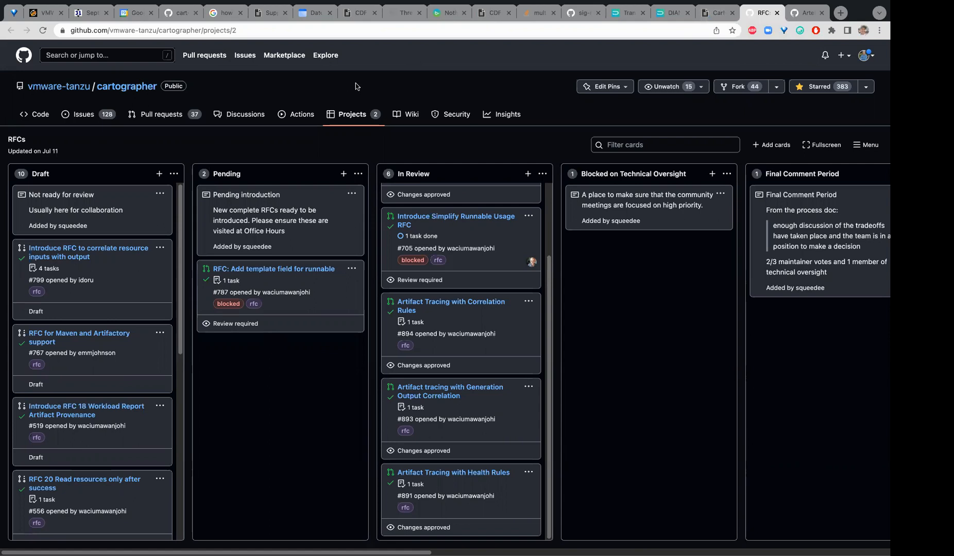
pyautogui.moveTo(455, 63)
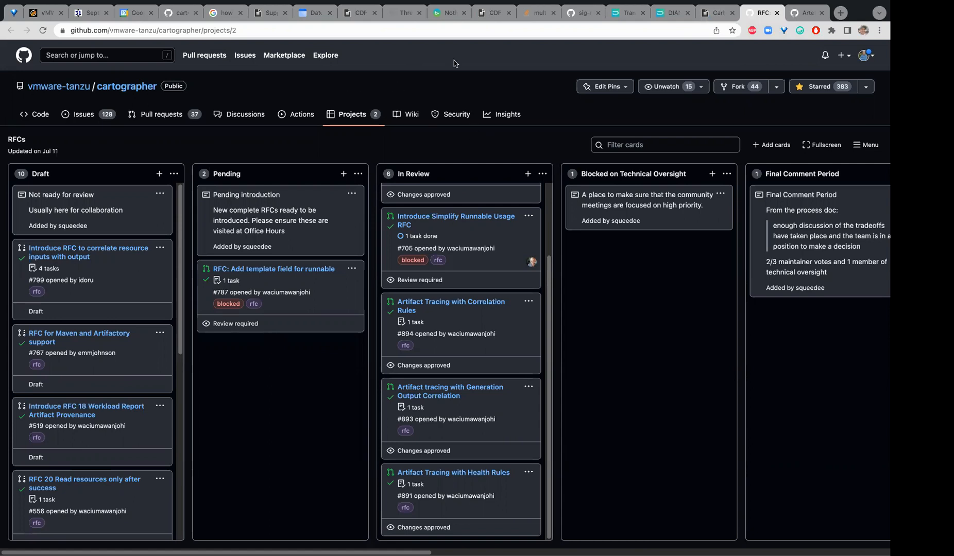
pyautogui.moveTo(333, 164)
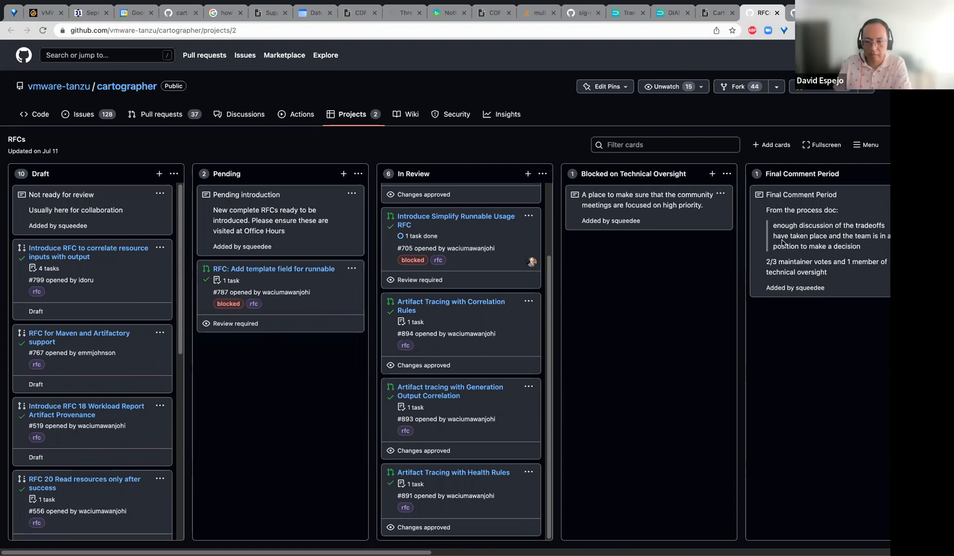
pyautogui.moveTo(845, 502)
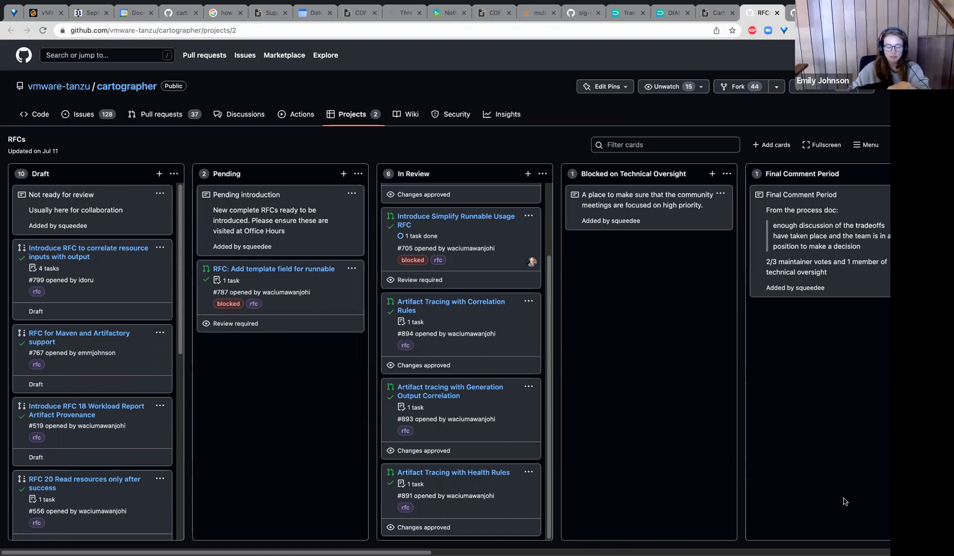
pyautogui.moveTo(622, 354)
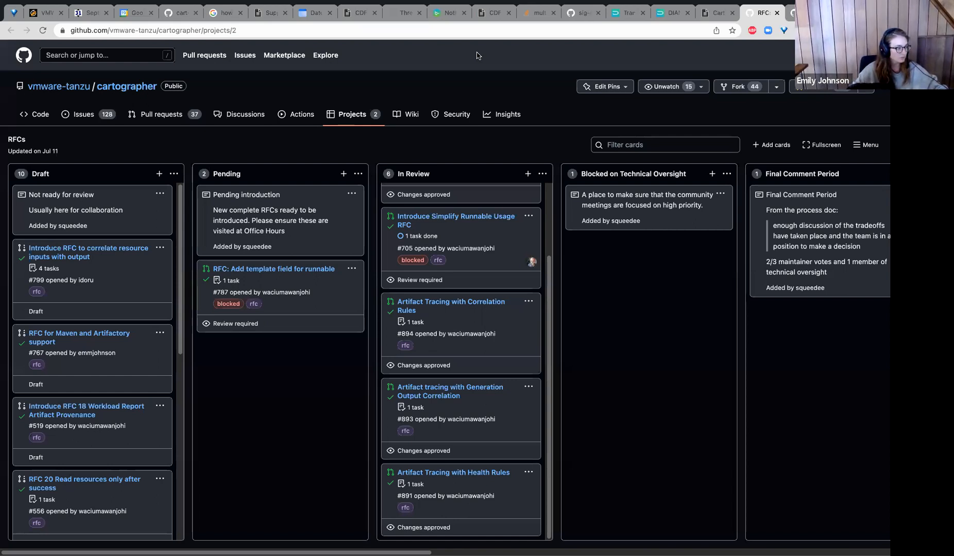
# Return to the HackMD notes to record 'RFCs: no major updates to discuss'.
pyautogui.click(707, 12)
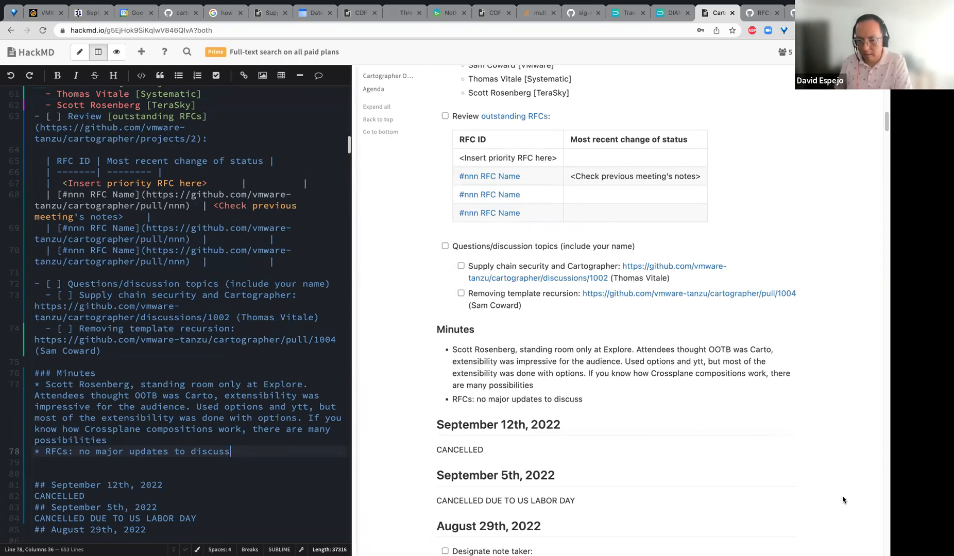
pyautogui.moveTo(870, 205)
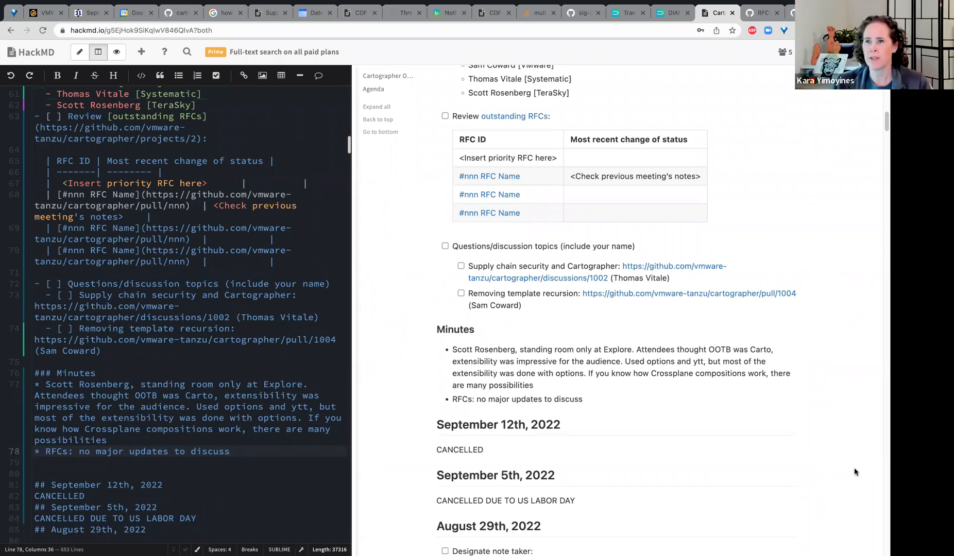
pyautogui.moveTo(736, 408)
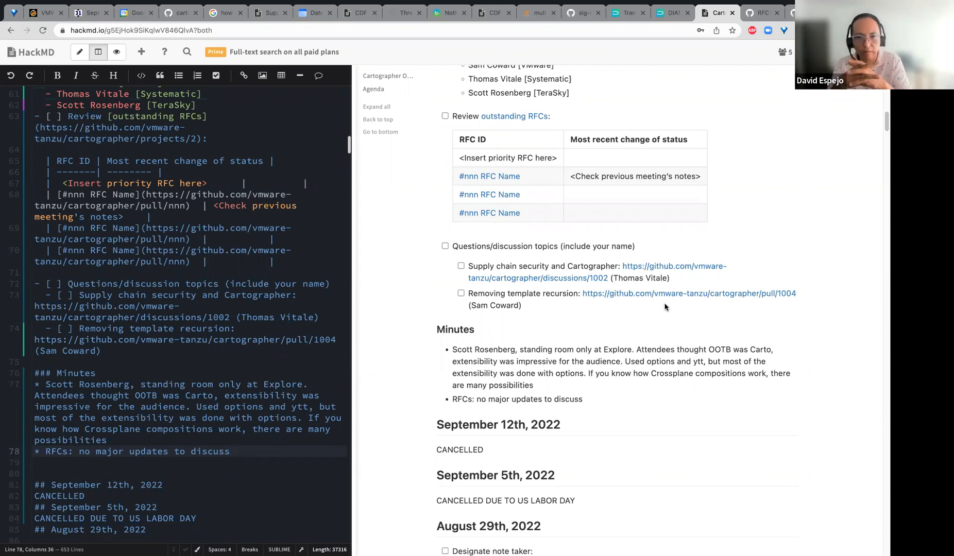
pyautogui.click(230, 451)
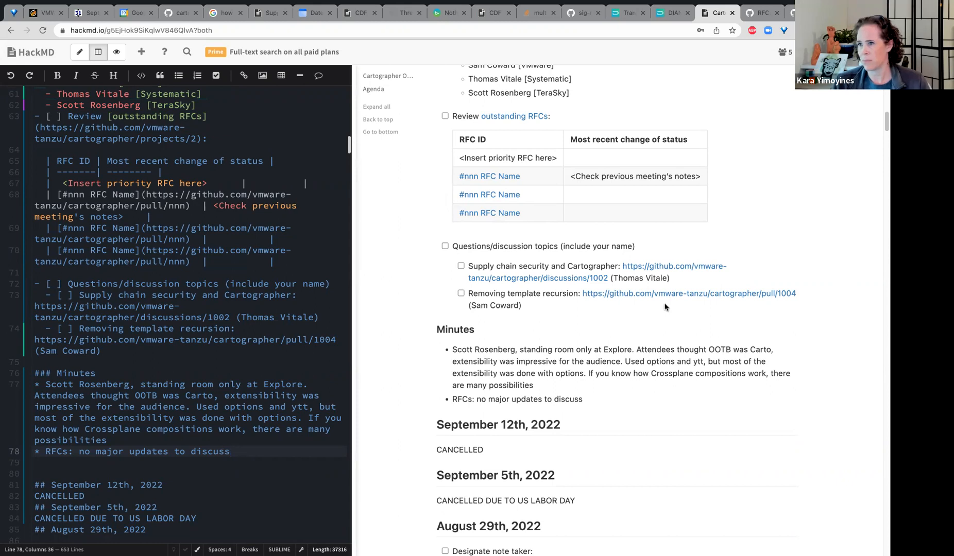
pyautogui.click(229, 451)
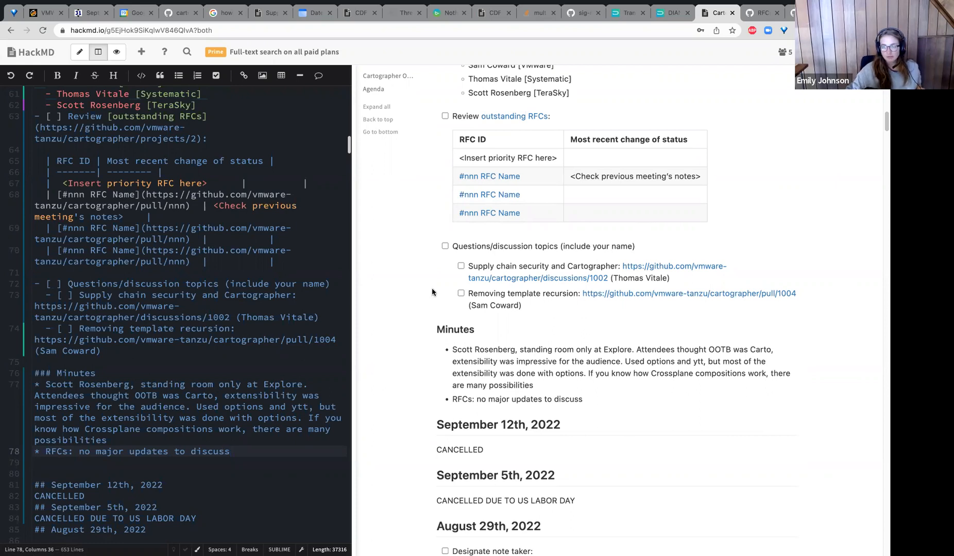
pyautogui.moveTo(69, 345)
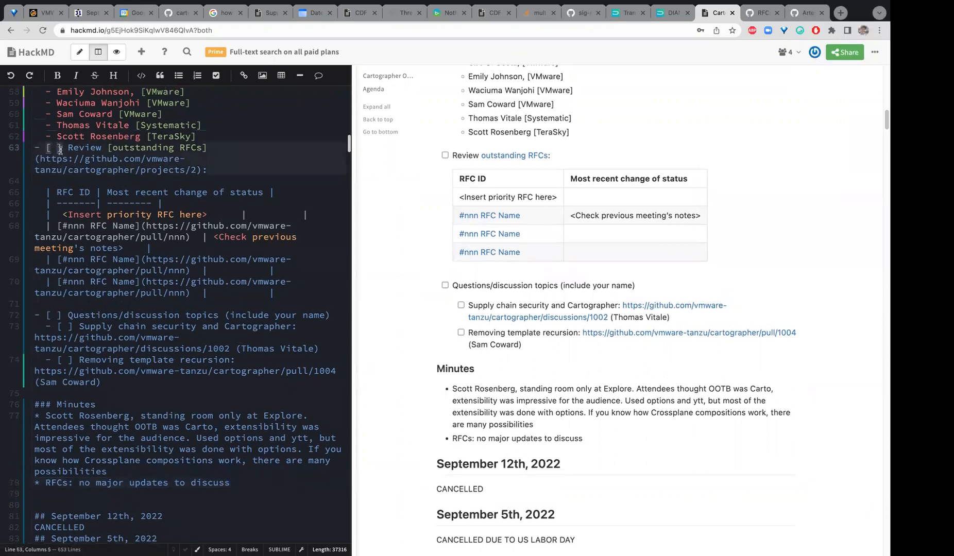
# Check off the Review outstanding RFCs item and open discussion #1002 in a new tab.
pyautogui.click(55, 148)
pyautogui.write('X')
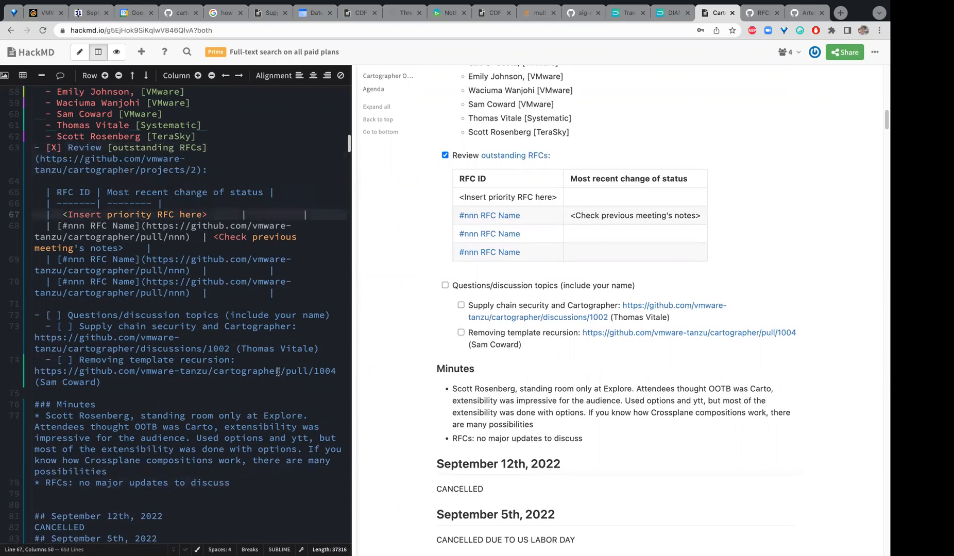
pyautogui.scroll(-3)
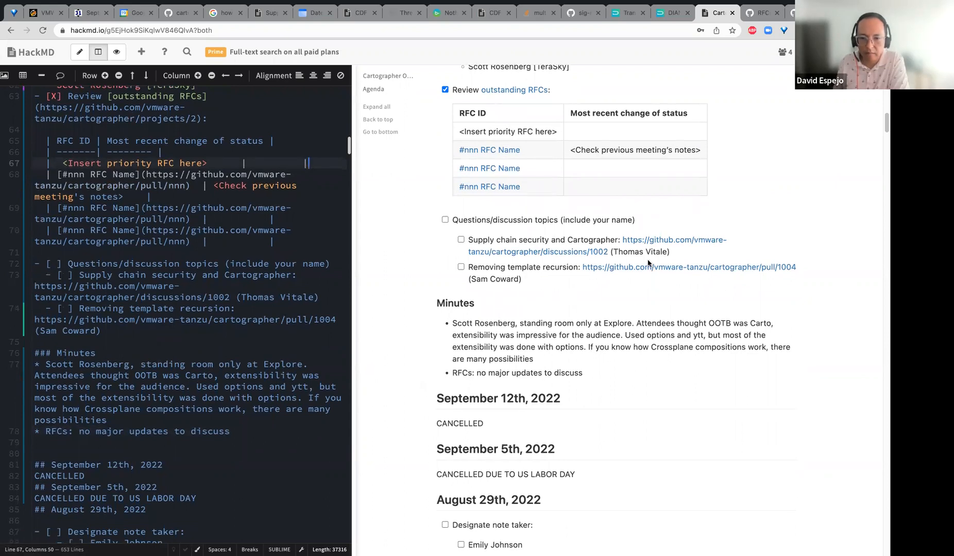
pyautogui.rightClick(673, 245)
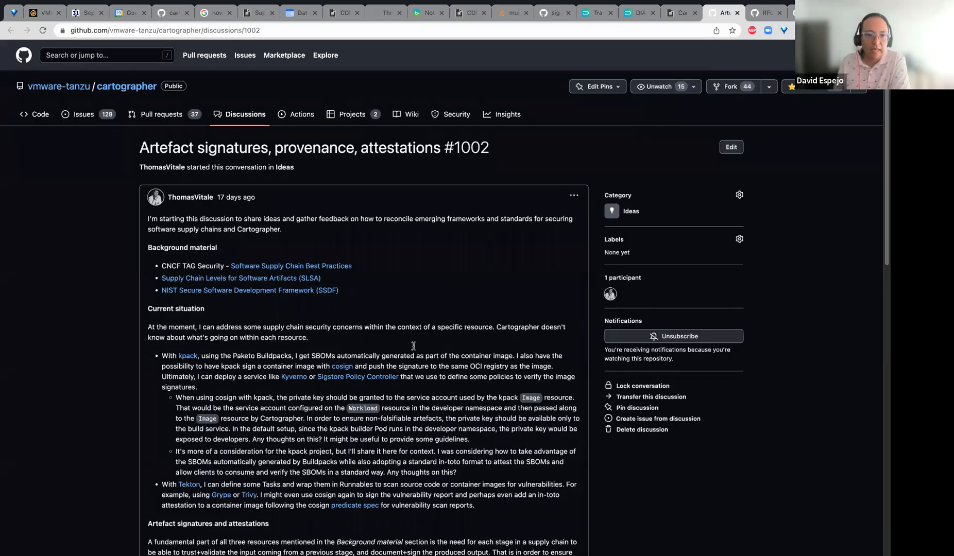
pyautogui.scroll(-3)
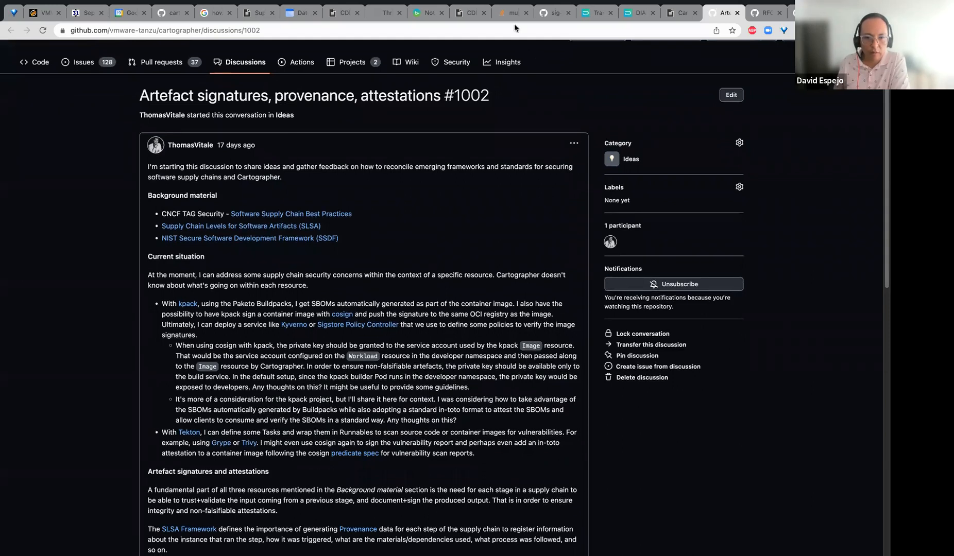
pyautogui.scroll(-3)
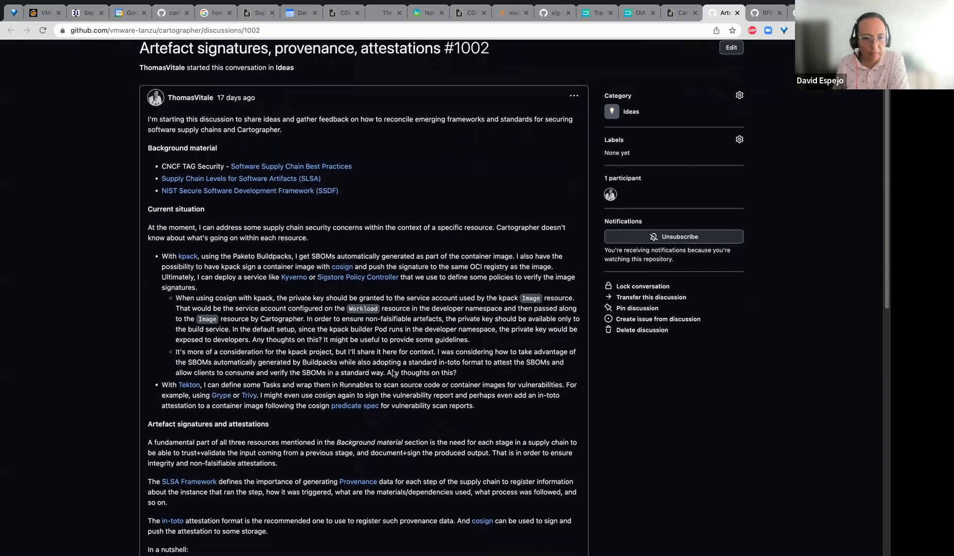
pyautogui.scroll(-3)
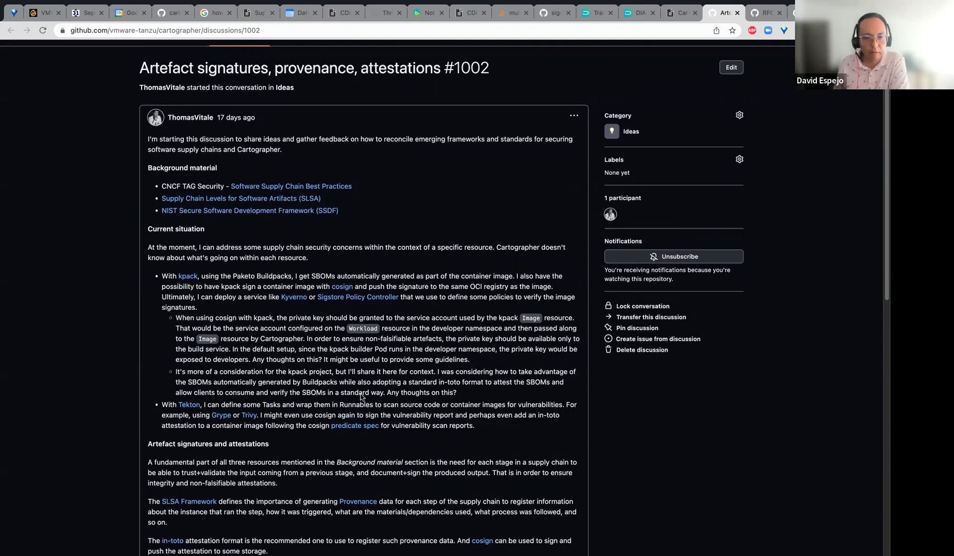
pyautogui.scroll(-3)
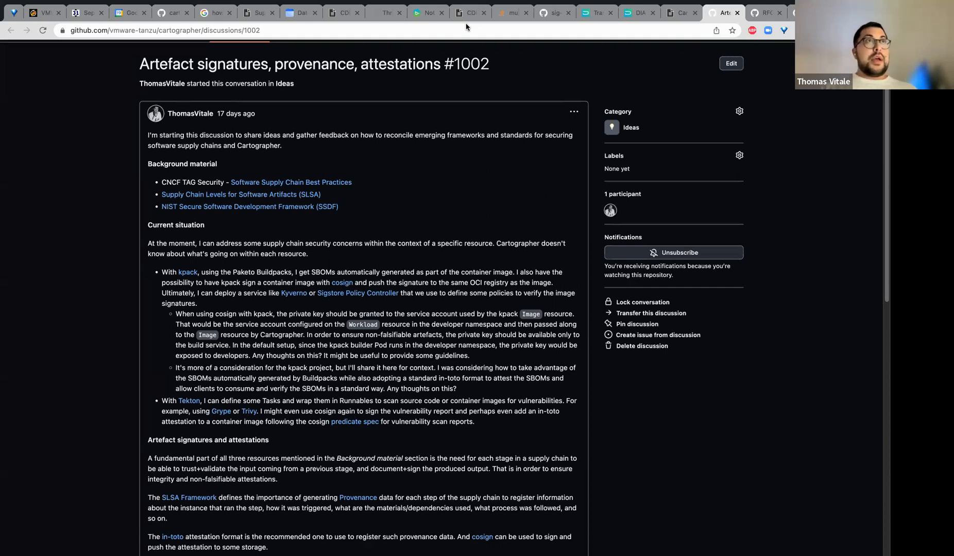
pyautogui.scroll(-3)
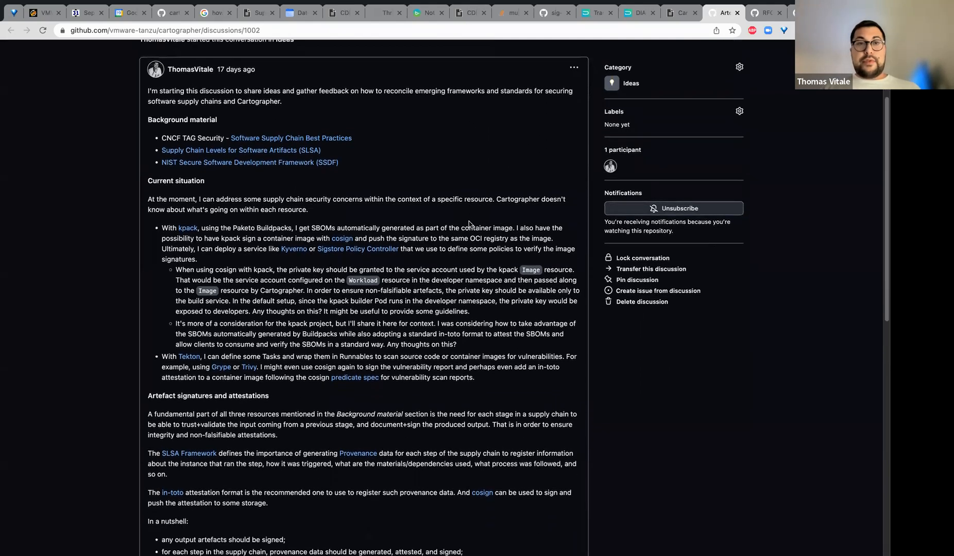
pyautogui.scroll(-3)
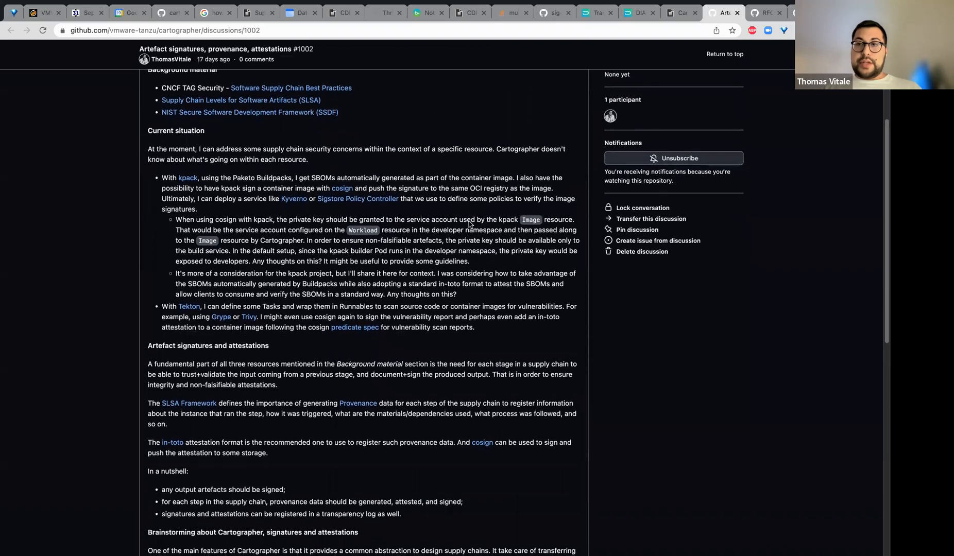
pyautogui.scroll(-3)
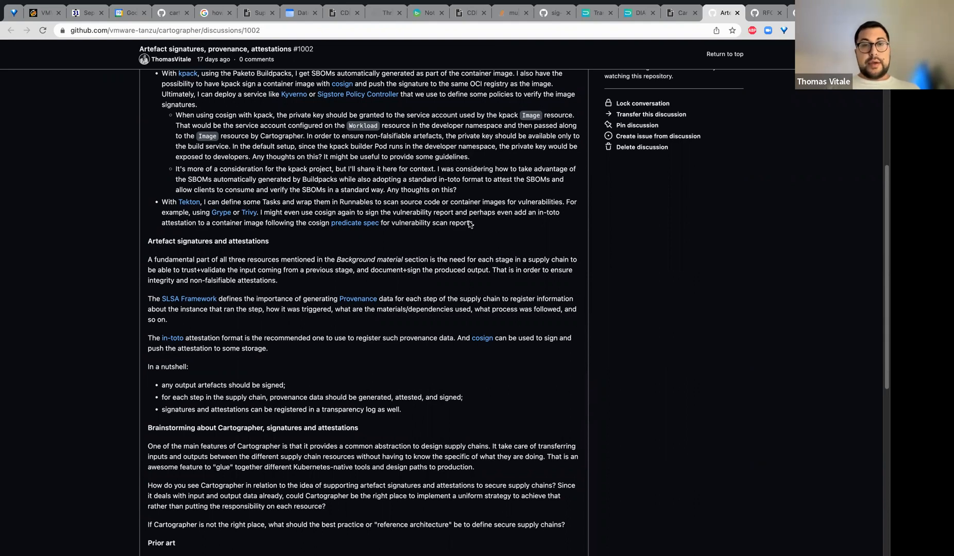
pyautogui.click(840, 13)
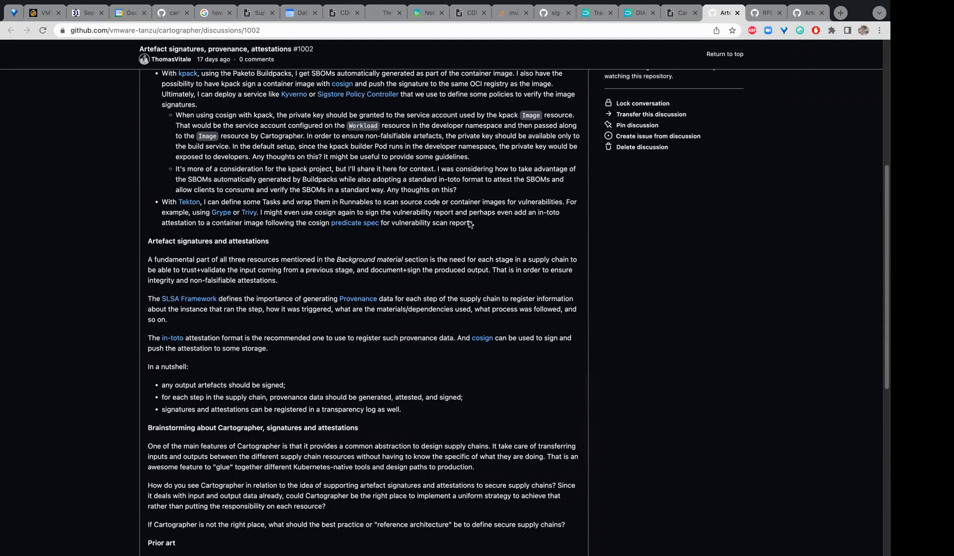
pyautogui.moveTo(469, 41)
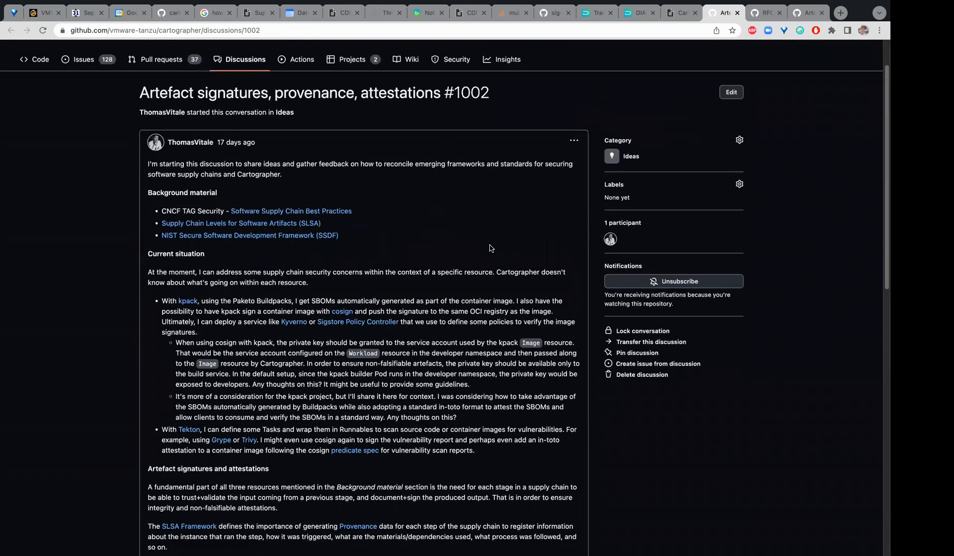
pyautogui.scroll(-3)
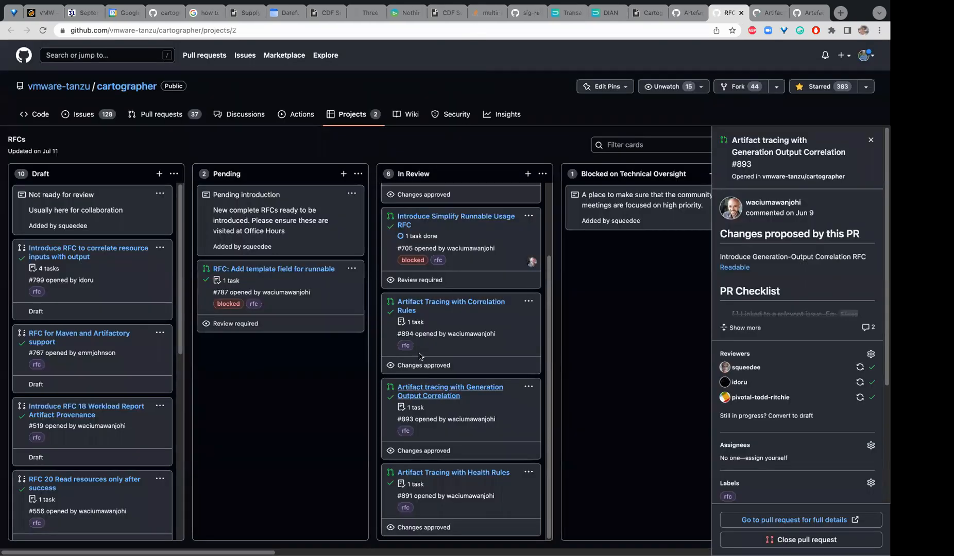
# Read the Artifact Tracing with Correlation Rules RFC #894 details, close them, and leave the board.
pyautogui.click(450, 306)
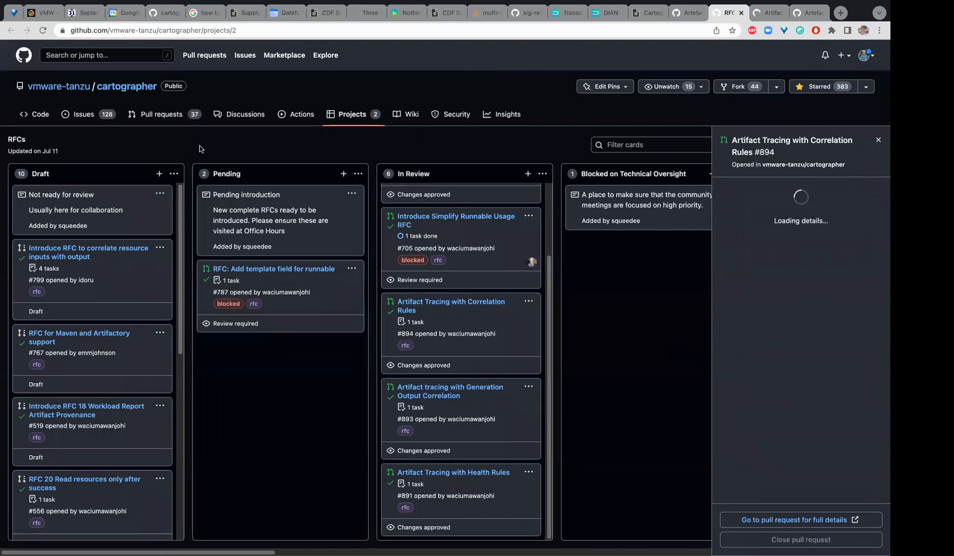
pyautogui.moveTo(490, 469)
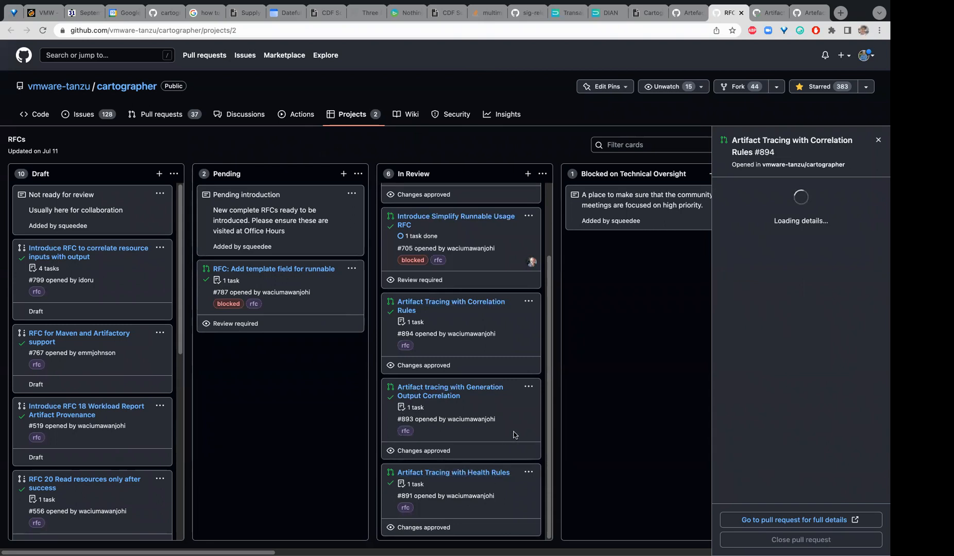
pyautogui.moveTo(408, 94)
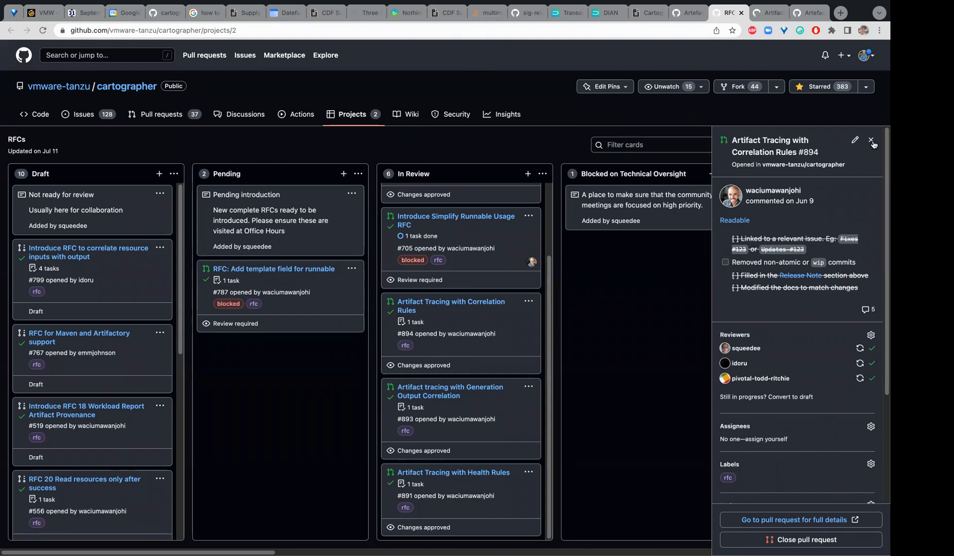
pyautogui.click(871, 140)
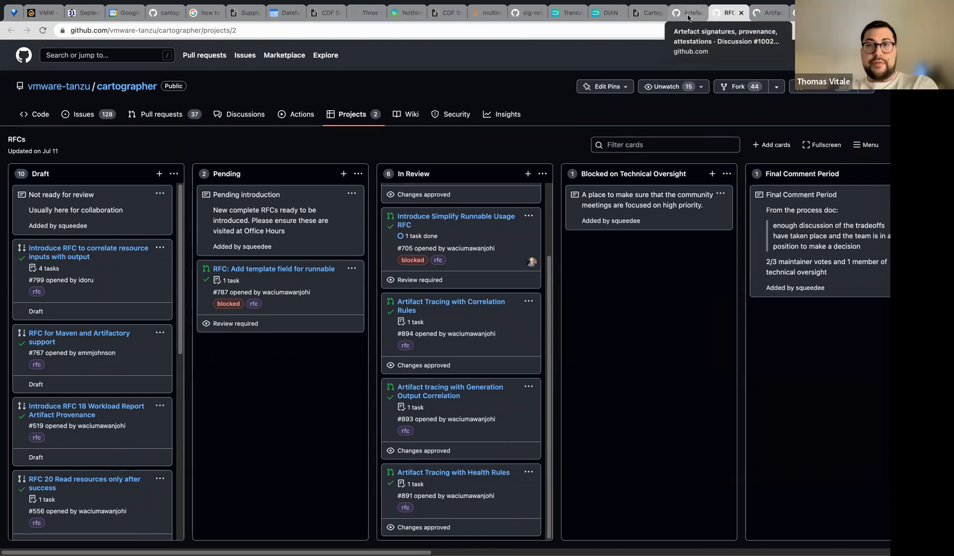
pyautogui.click(685, 12)
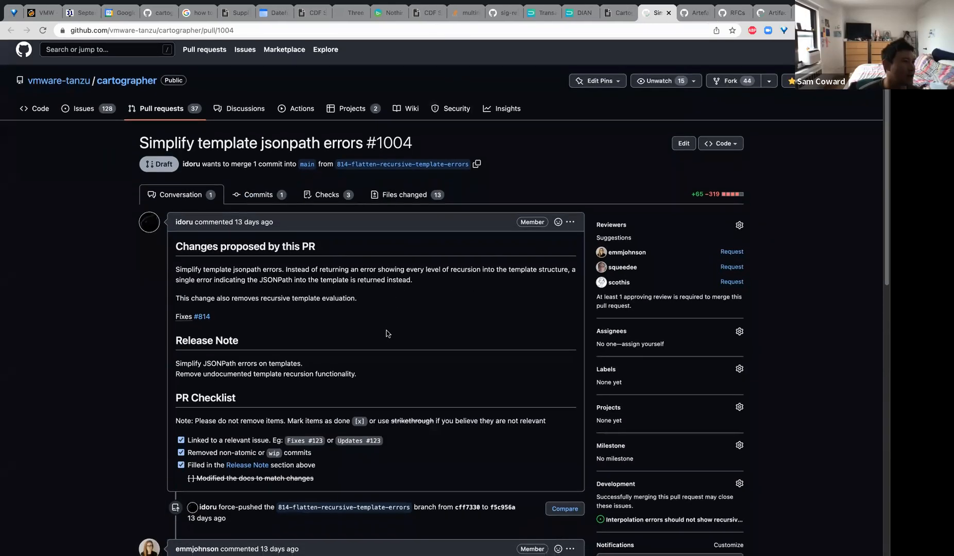
pyautogui.scroll(-3)
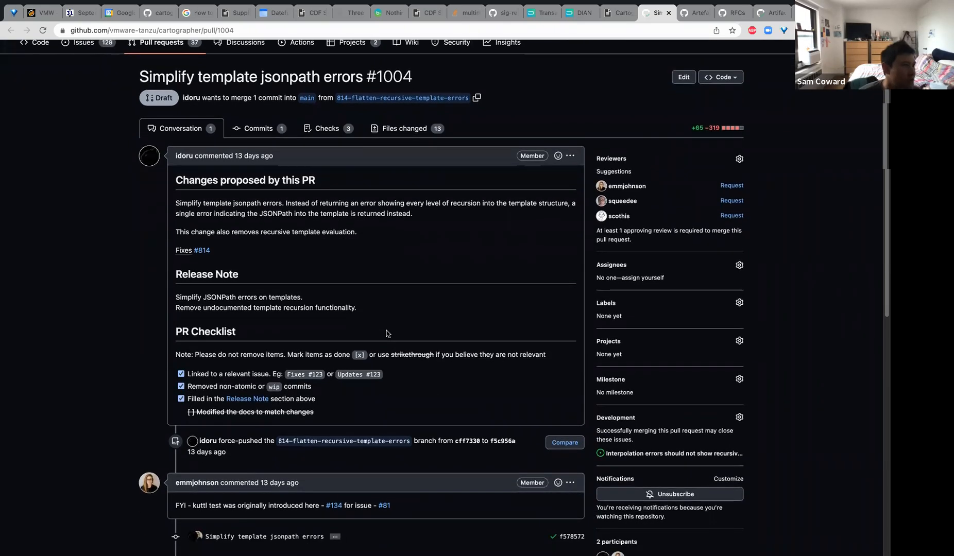
pyautogui.scroll(-3)
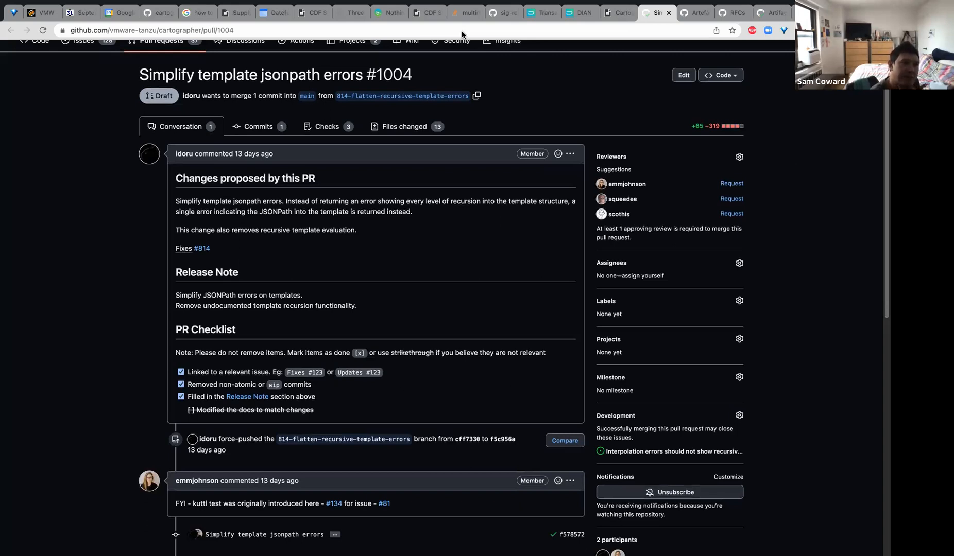
# In PR #1004's changed files, highlight 01-supply-chain.yaml's serviceAccountName value on line 38.
pyautogui.click(400, 126)
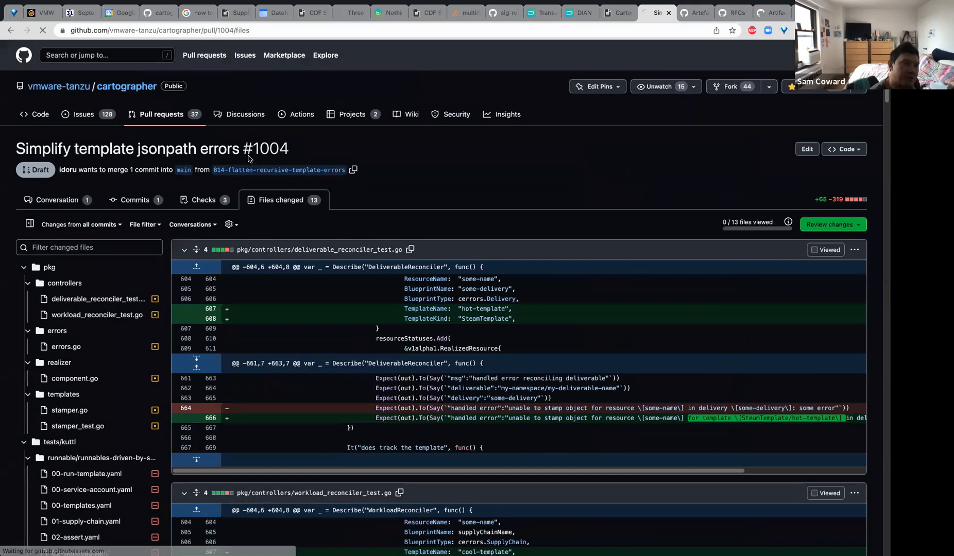
pyautogui.scroll(-3)
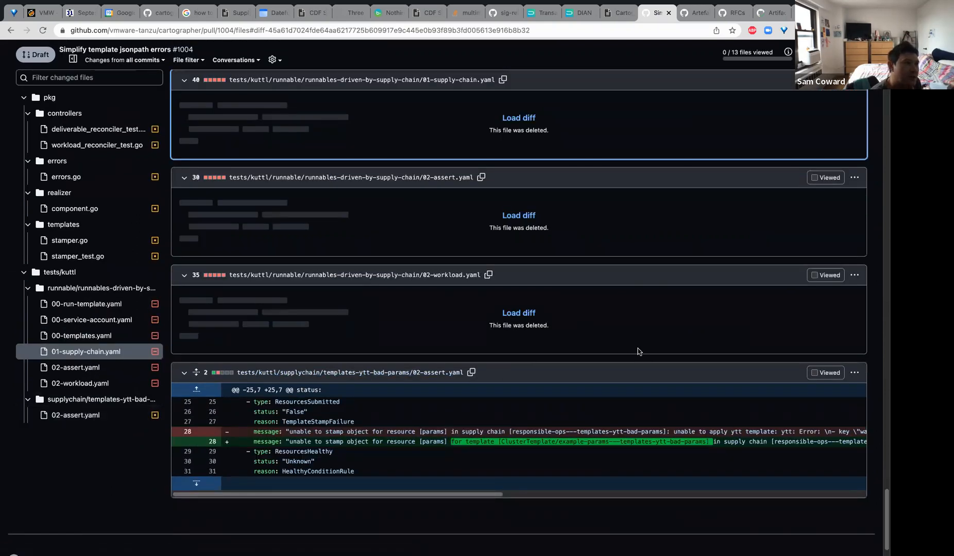
pyautogui.scroll(-3)
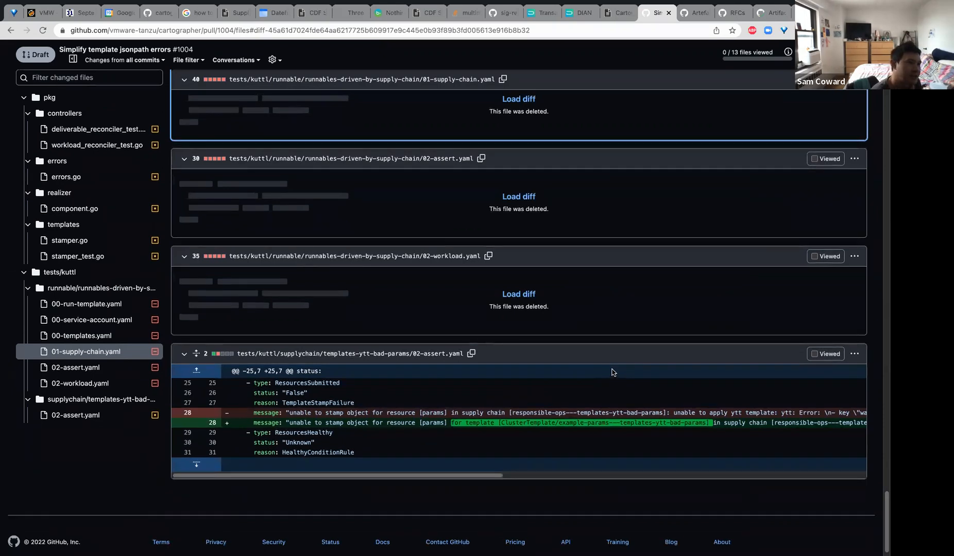
pyautogui.moveTo(547, 123)
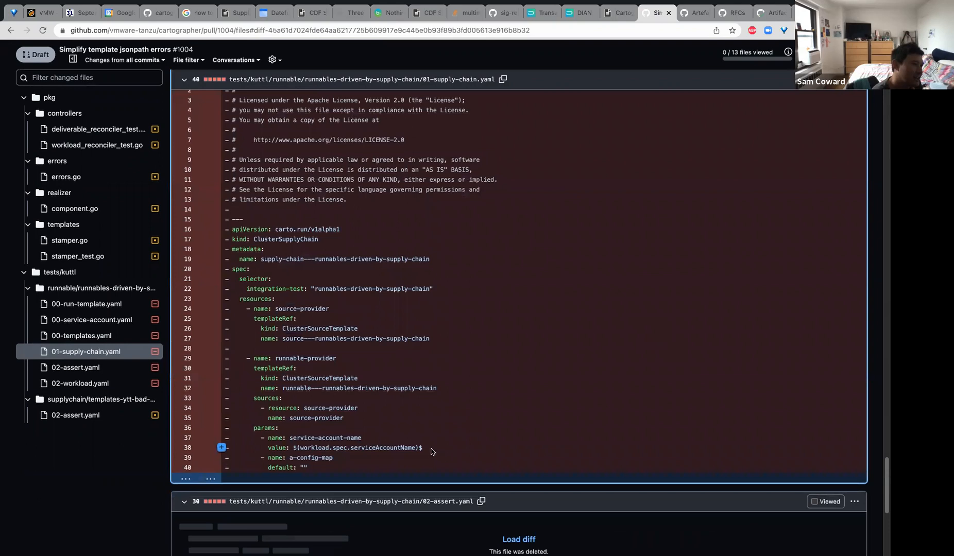
pyautogui.moveTo(266, 447); pyautogui.dragTo(422, 447)
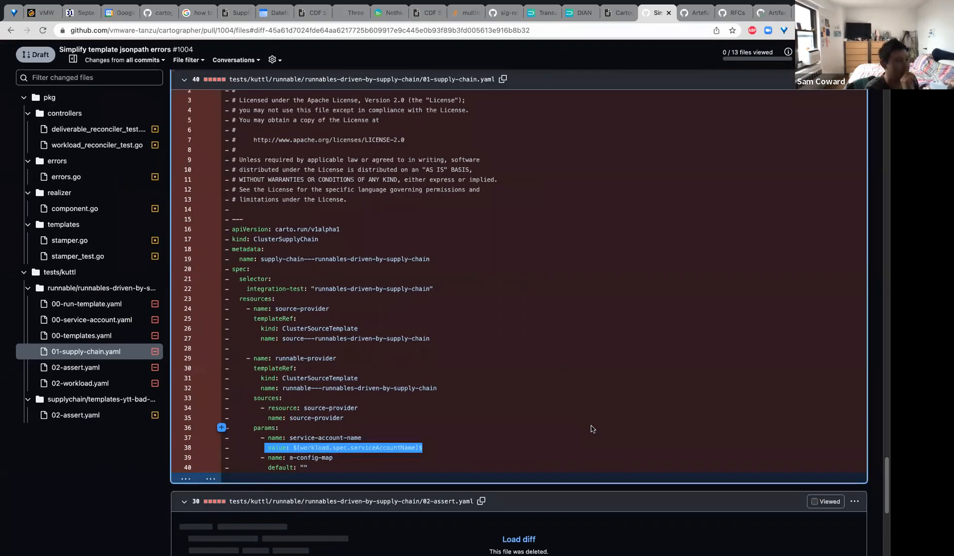
# Scroll down through the deleted runnables-driven-by-supply-chain kuttl test files to 00-templates.yaml.
pyautogui.scroll(-3)
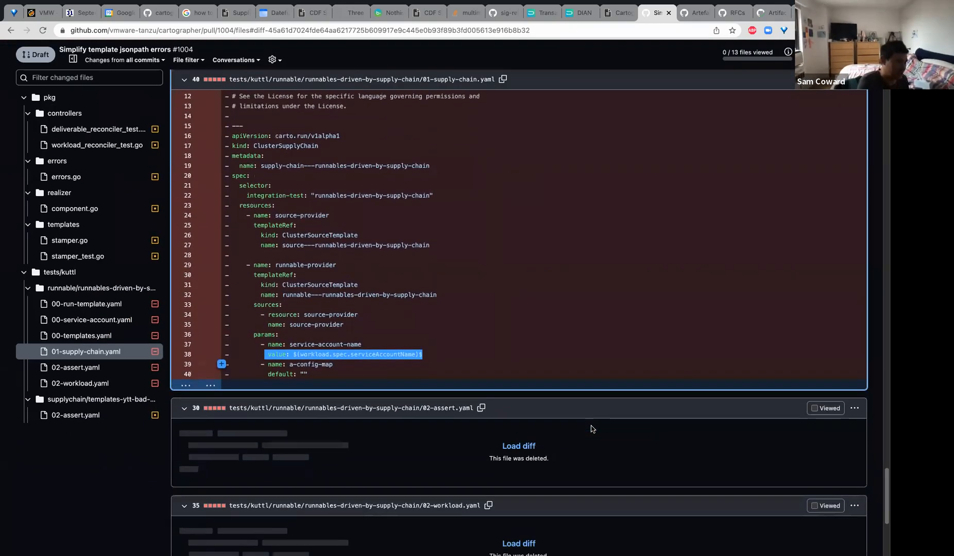
pyautogui.scroll(-3)
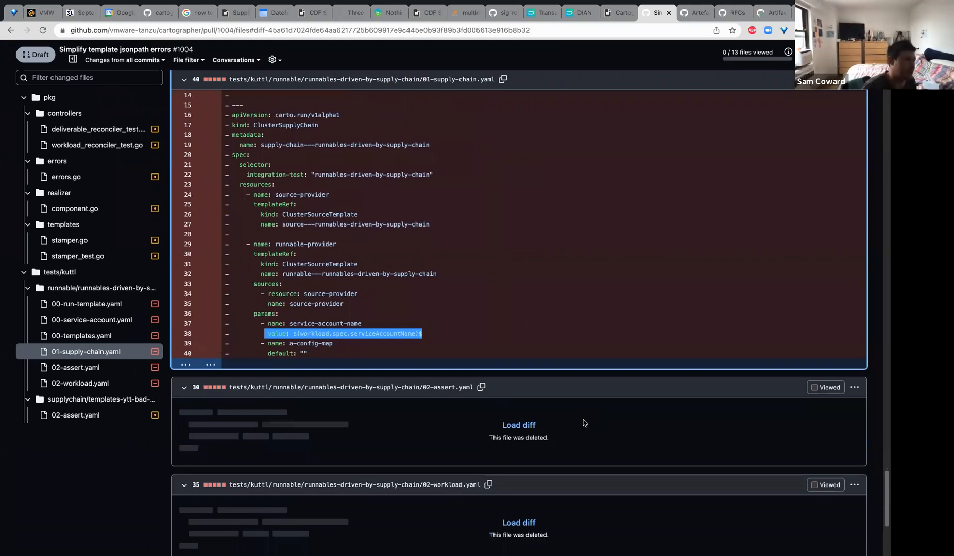
pyautogui.scroll(-3)
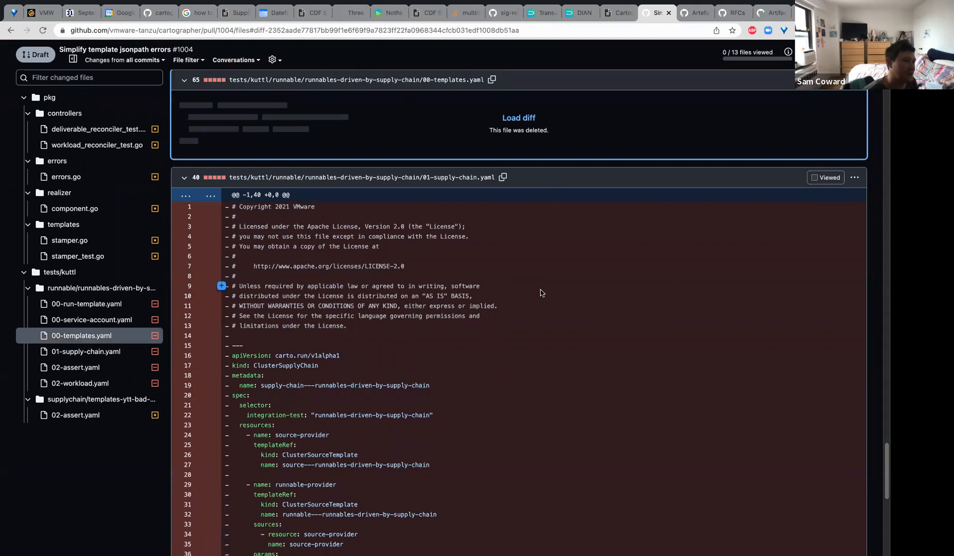
pyautogui.scroll(-3)
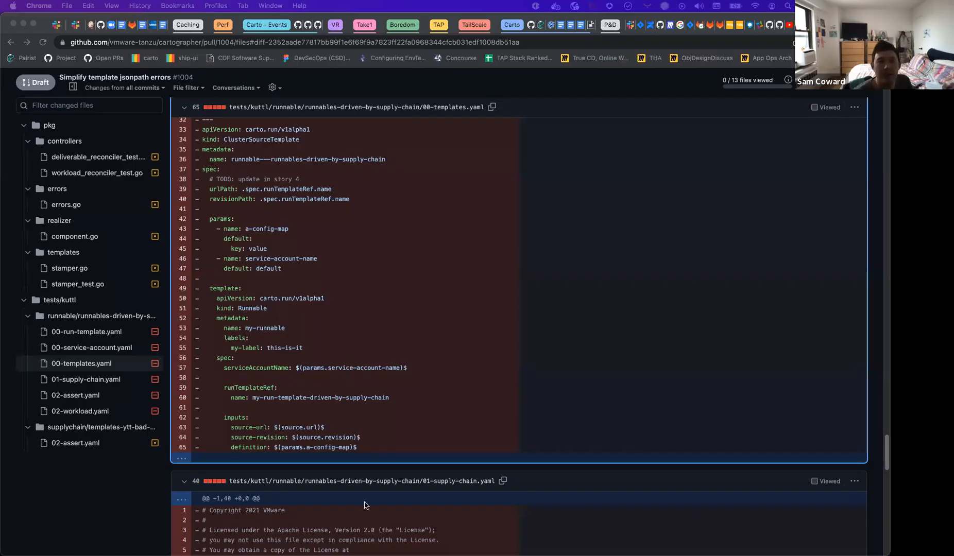
# Scroll the 00-templates.yaml diff down to the Runnable template's serviceAccountName on line 57.
pyautogui.scroll(-3)
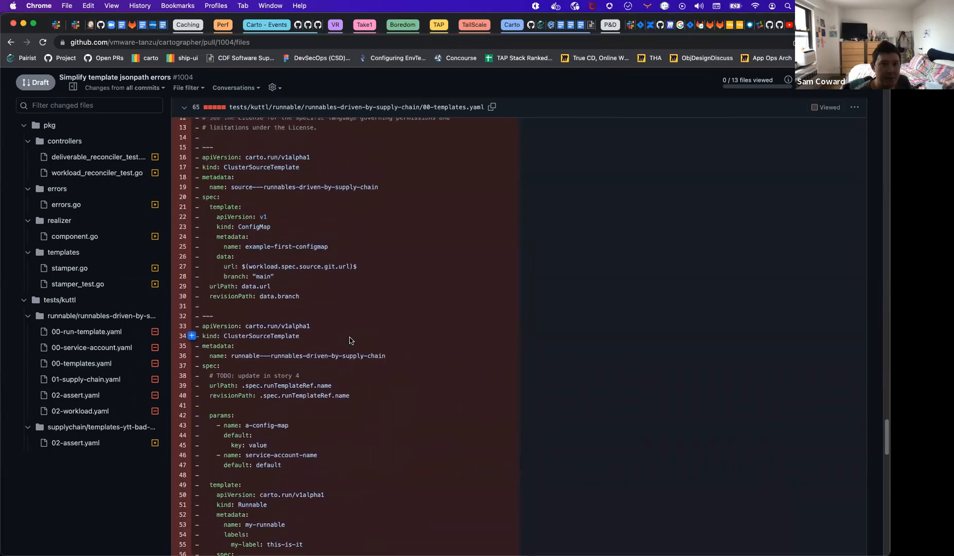
pyautogui.scroll(-3)
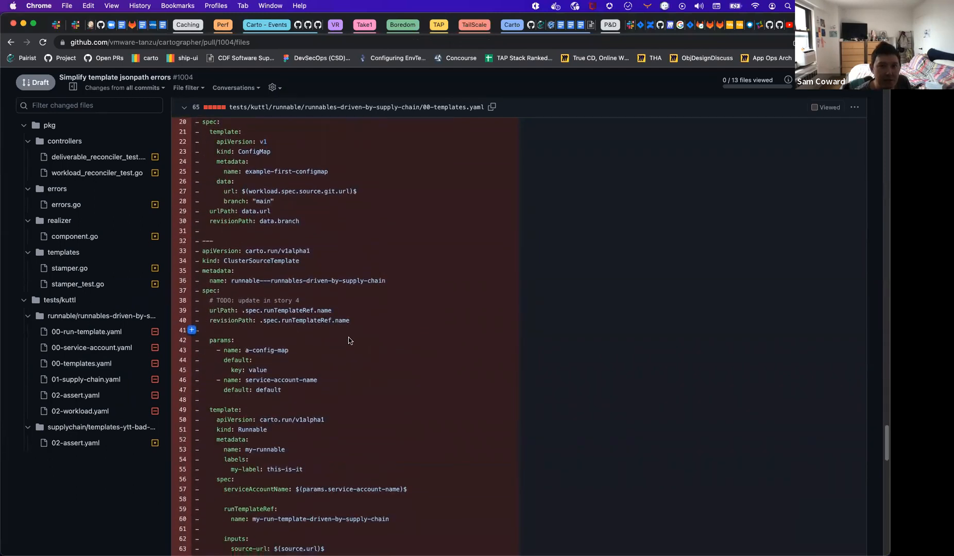
pyautogui.scroll(-3)
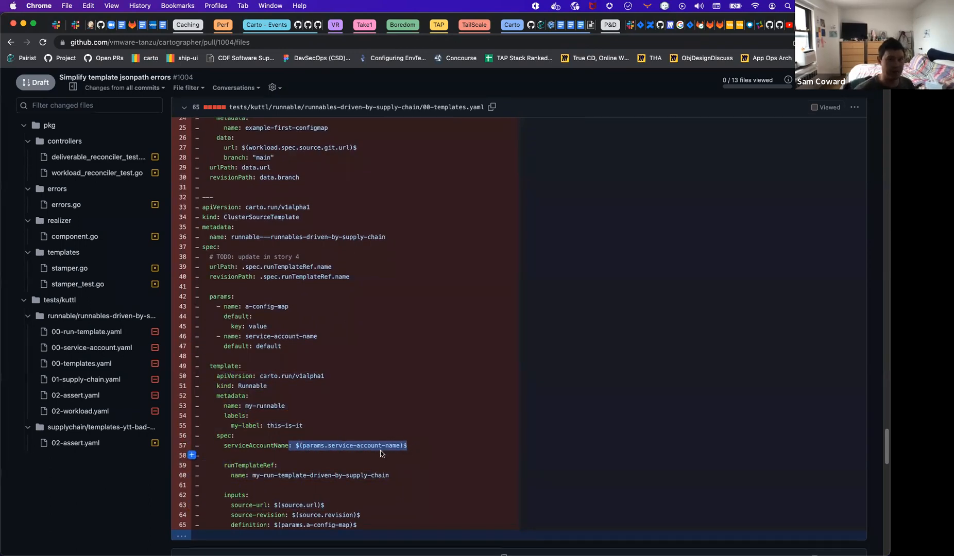
pyautogui.scroll(-3)
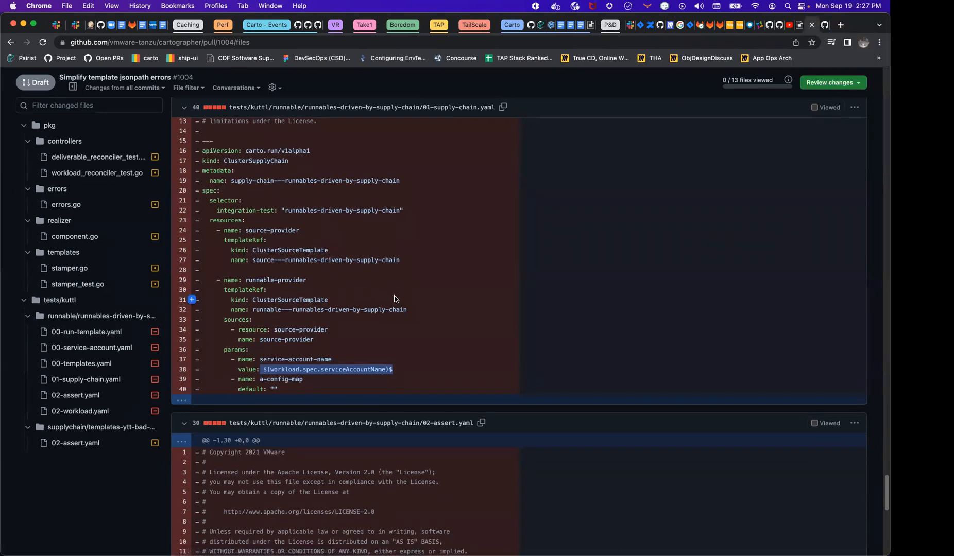
pyautogui.scroll(-3)
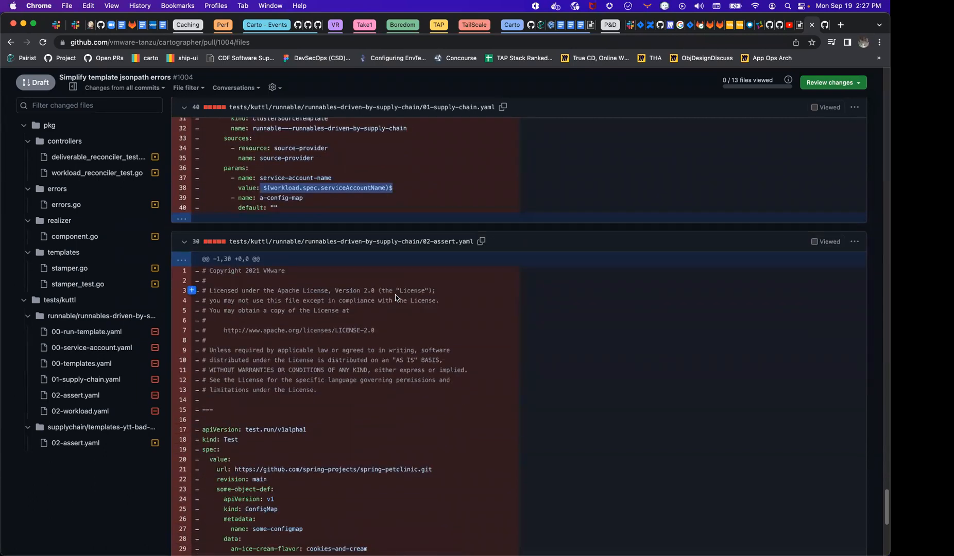
pyautogui.scroll(-3)
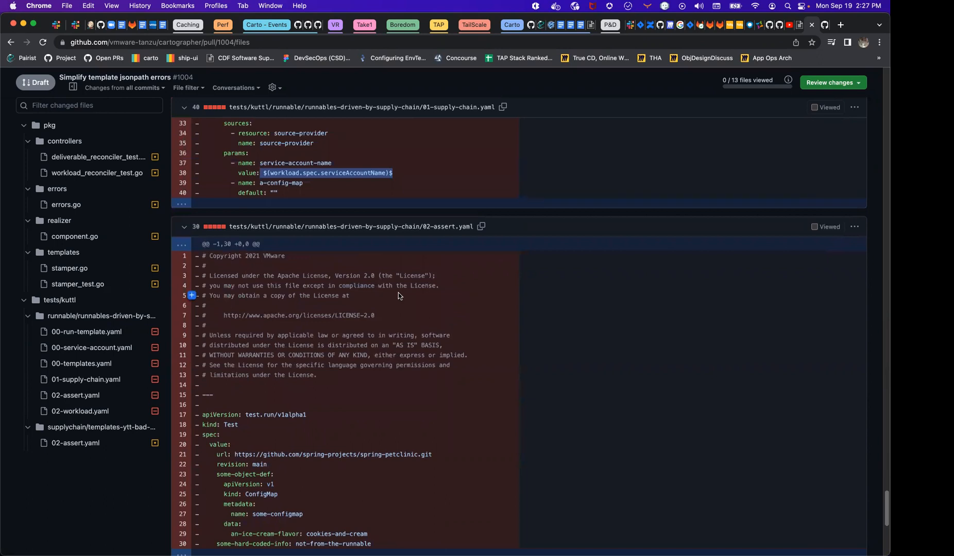
pyautogui.scroll(-3)
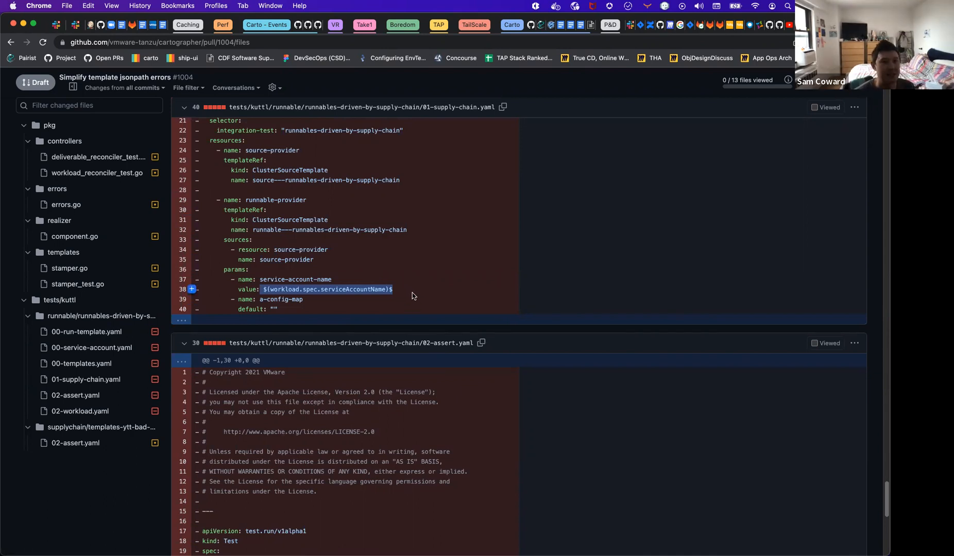
pyautogui.moveTo(325, 305)
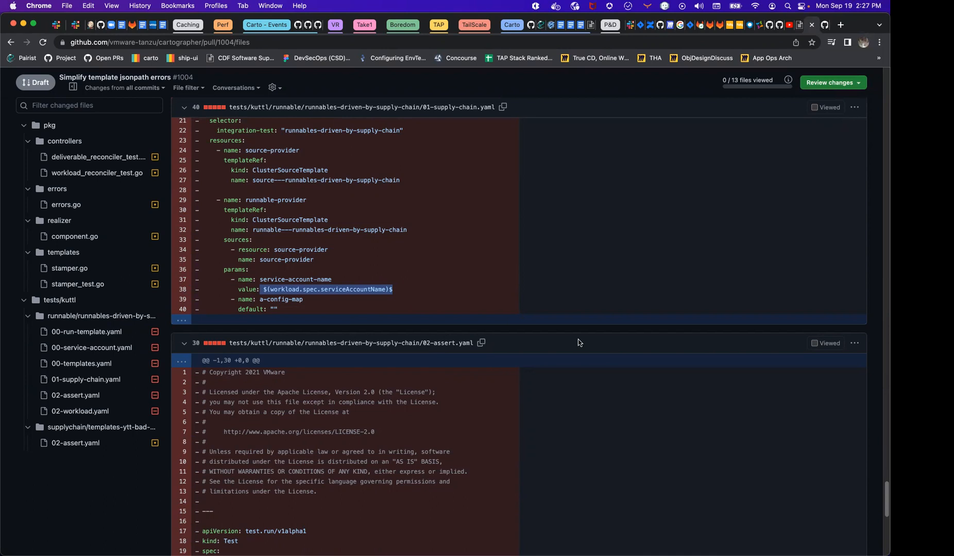
pyautogui.moveTo(579, 335)
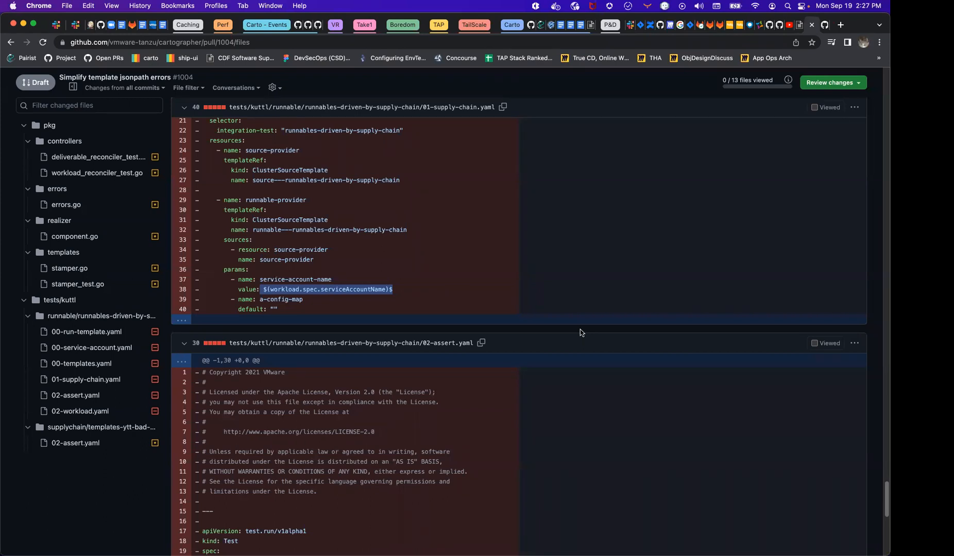
pyautogui.moveTo(579, 327)
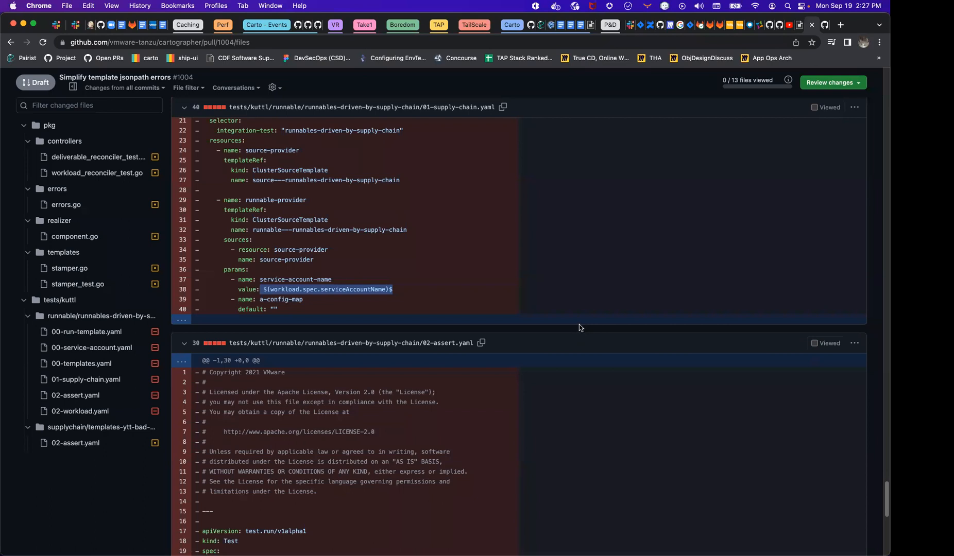
pyautogui.scroll(-3)
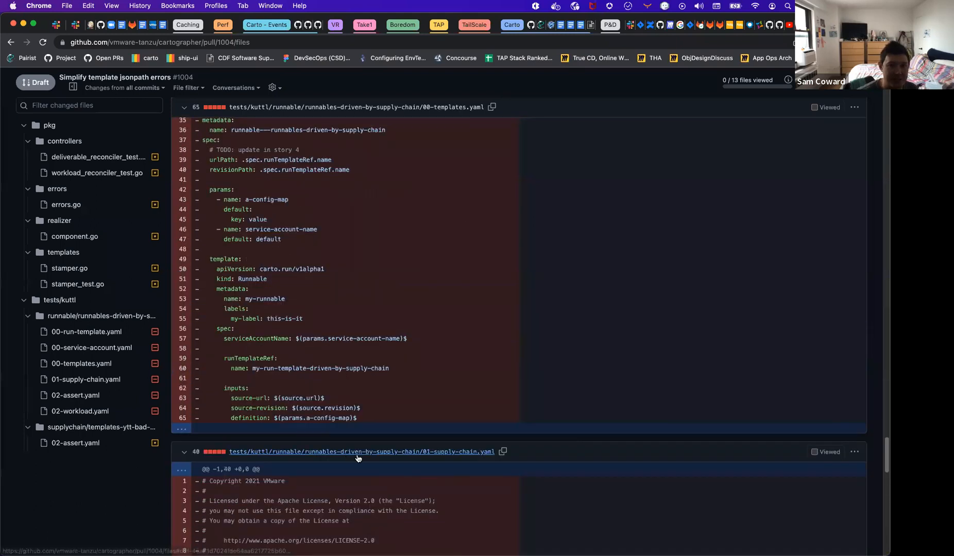
pyautogui.scroll(-3)
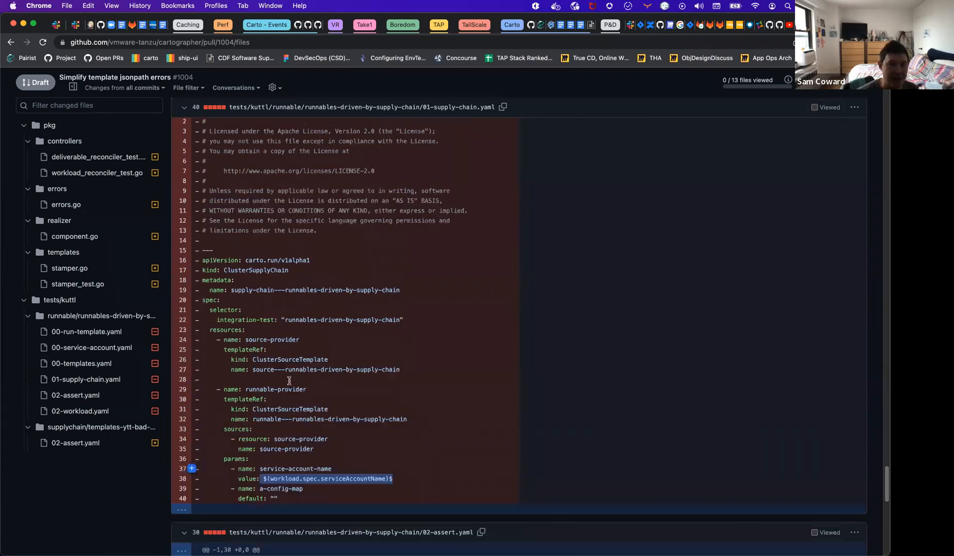
pyautogui.scroll(-3)
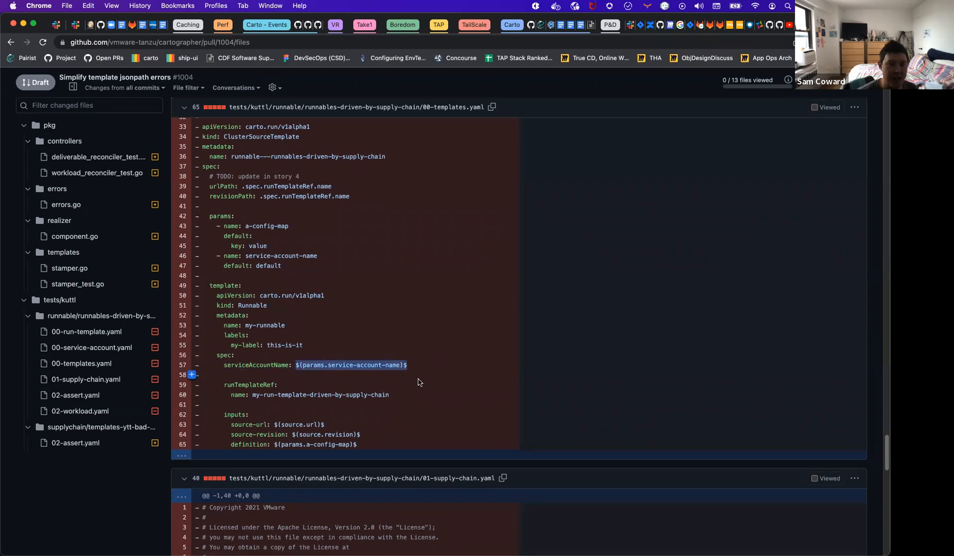
pyautogui.scroll(-3)
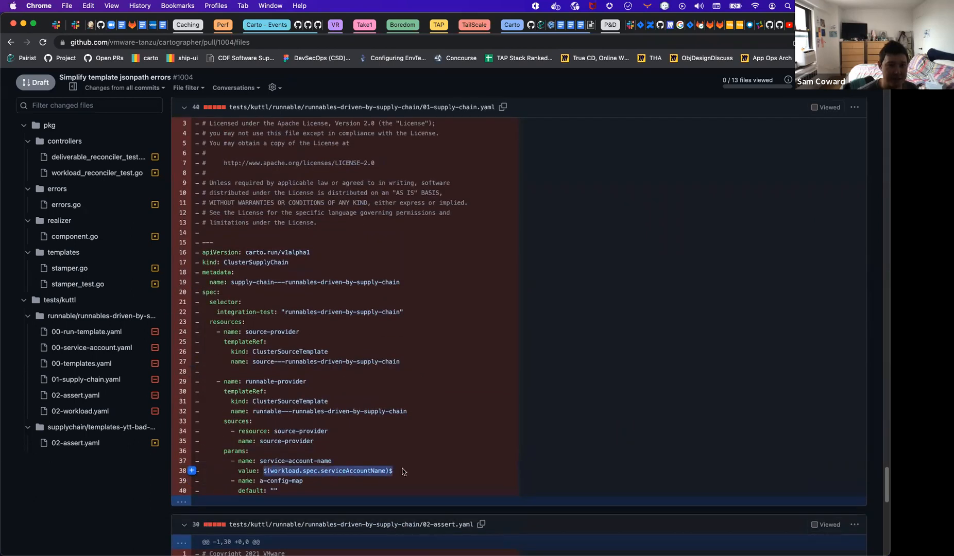